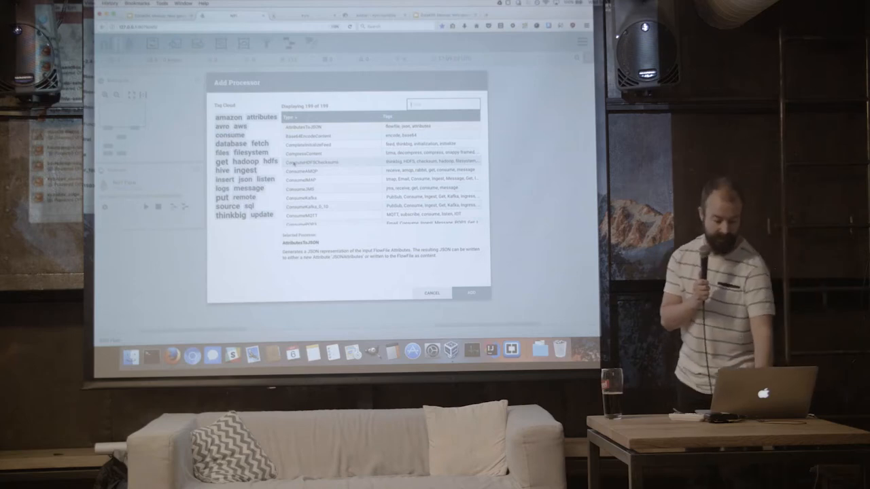
# Step: Search the processor list and add GenerateFlowFile to the empty canvas
pyautogui.write('stream')
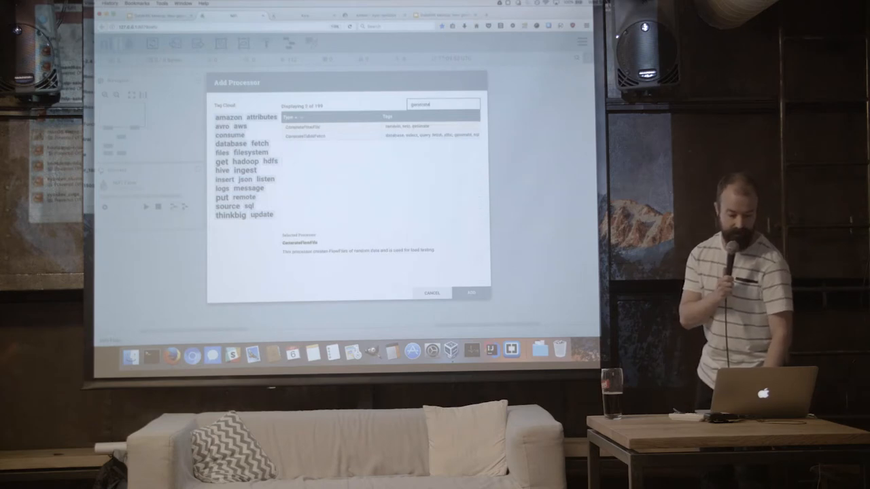
pyautogui.click(471, 293)
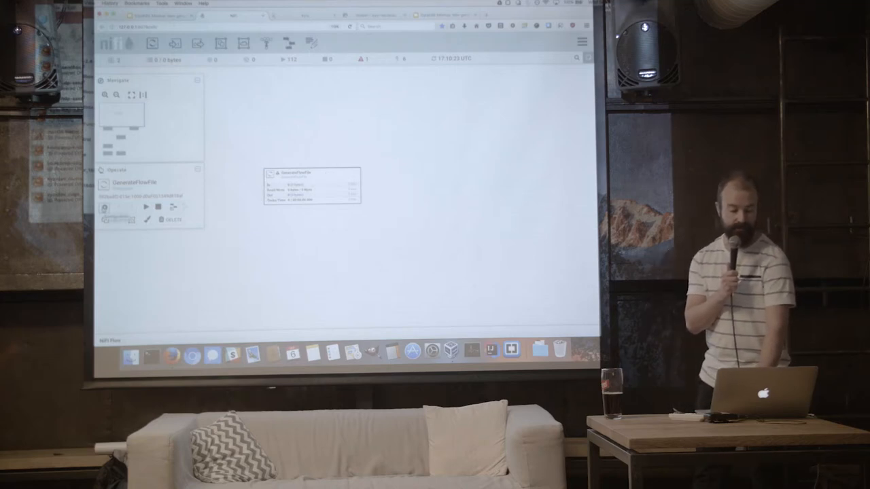
# Step: Set GenerateFlowFile's File Size to 1 KB and Data Format to Text, and apply
pyautogui.doubleClick(313, 183)
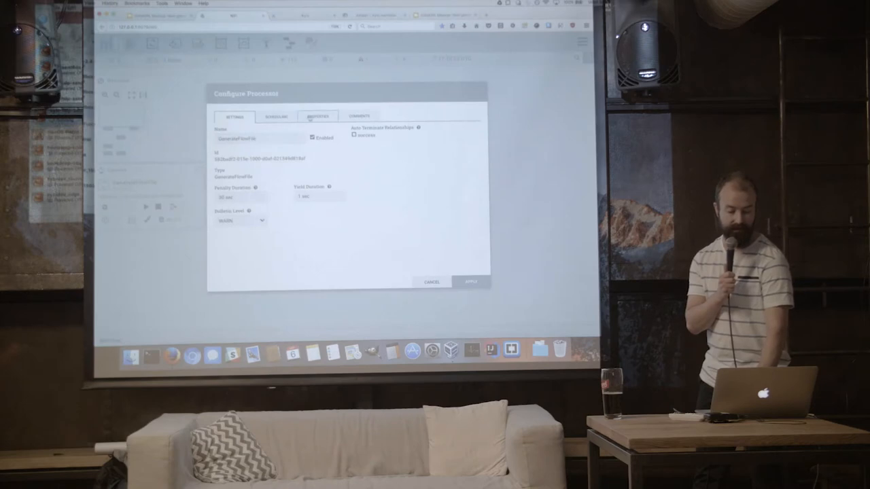
pyautogui.click(318, 115)
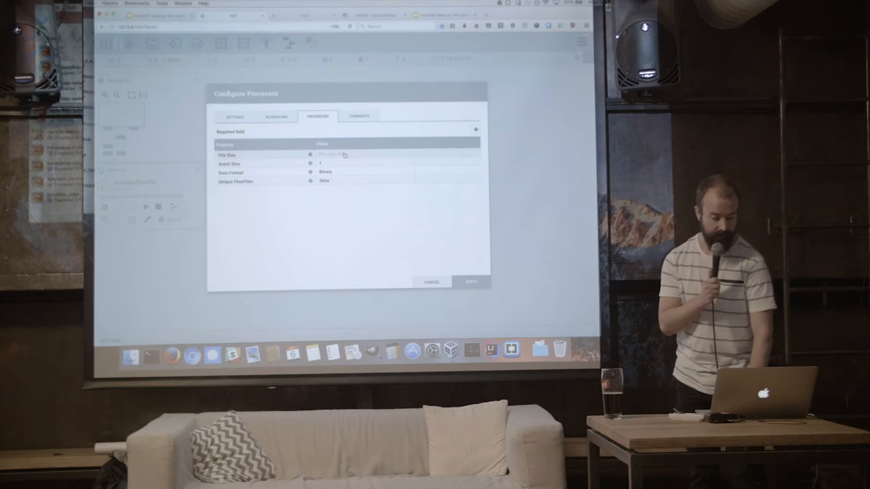
pyautogui.click(343, 155)
pyautogui.write('1 kB')
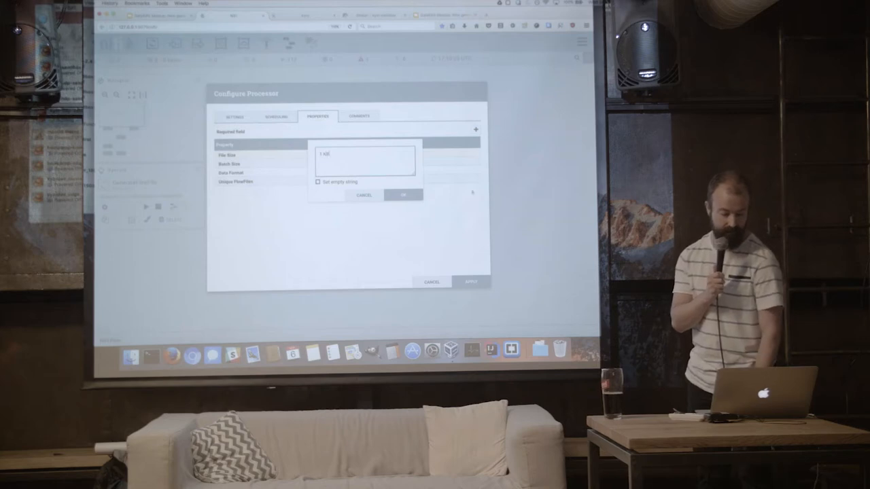
pyautogui.click(403, 196)
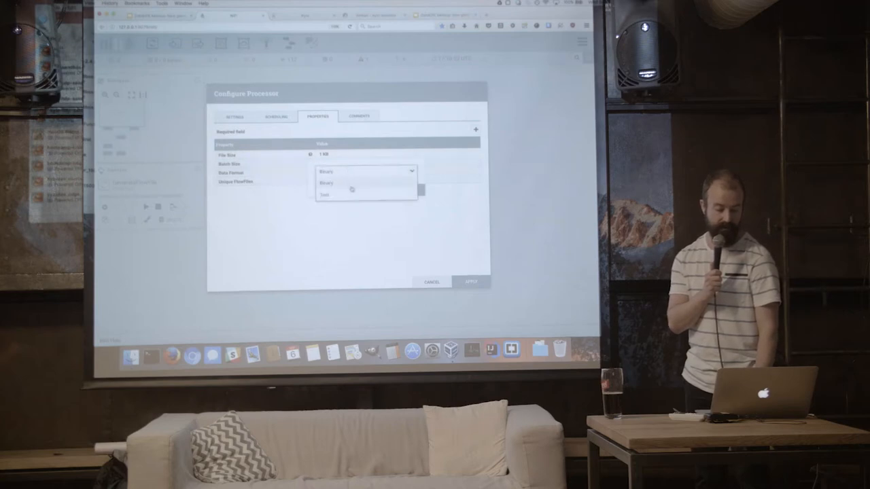
pyautogui.click(324, 196)
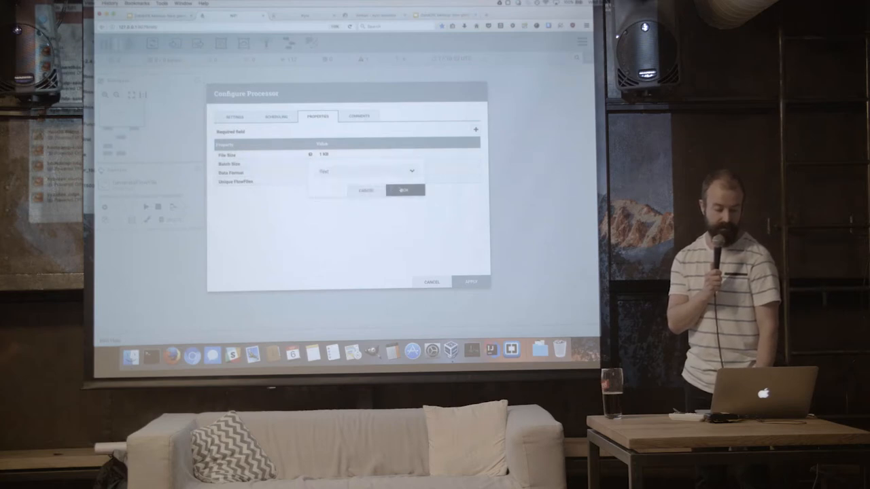
pyautogui.click(405, 190)
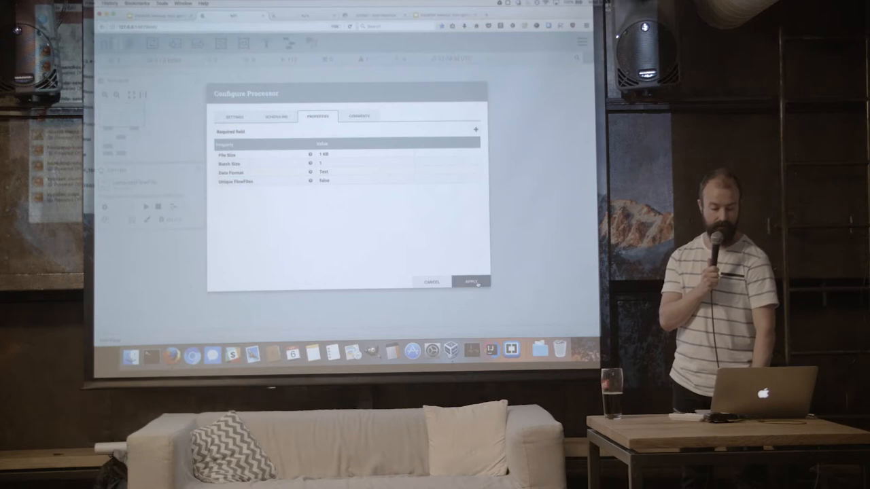
pyautogui.click(471, 282)
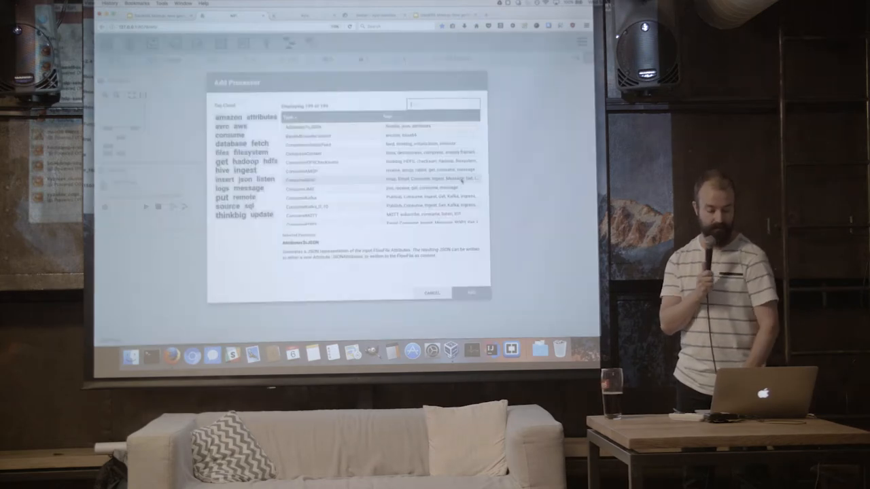
# Step: Add a PutFile processor and set its Directory to /tmp
pyautogui.write('put')
pyautogui.write('/tmp/testdata')
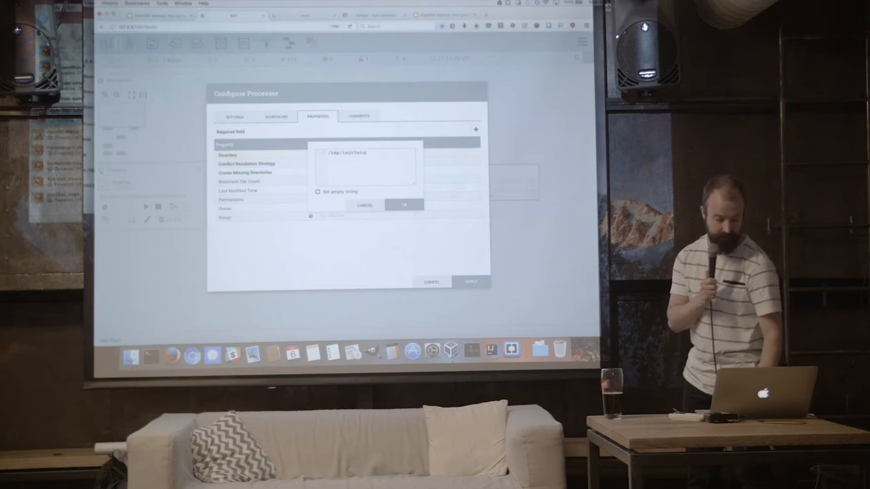
pyautogui.click(403, 205)
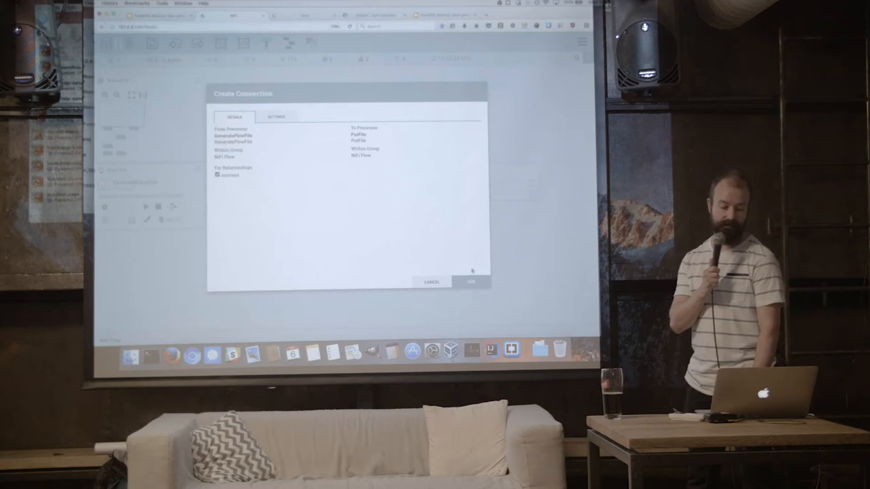
# Step: Create a success-relationship connection from GenerateFlowFile to PutFile
pyautogui.click(471, 281)
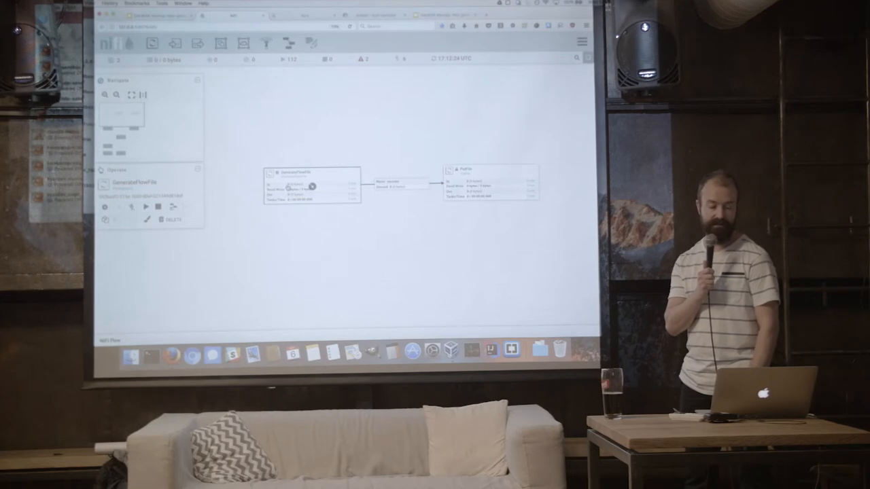
# Step: Review GenerateFlowFile's Scheduling settings, then start the processor
pyautogui.rightClick(313, 184)
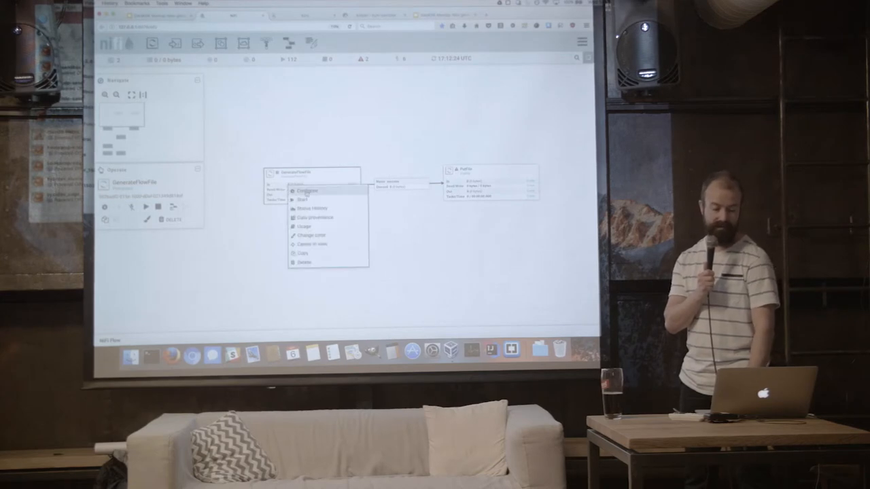
pyautogui.click(306, 190)
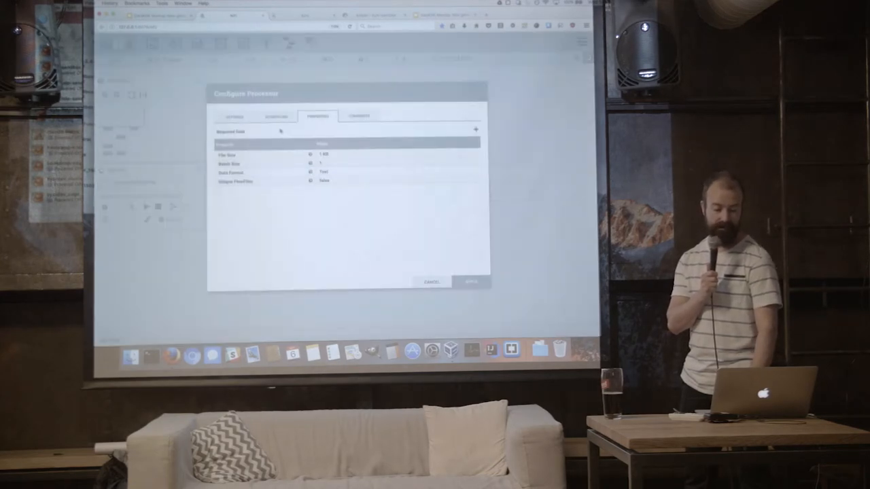
pyautogui.click(275, 116)
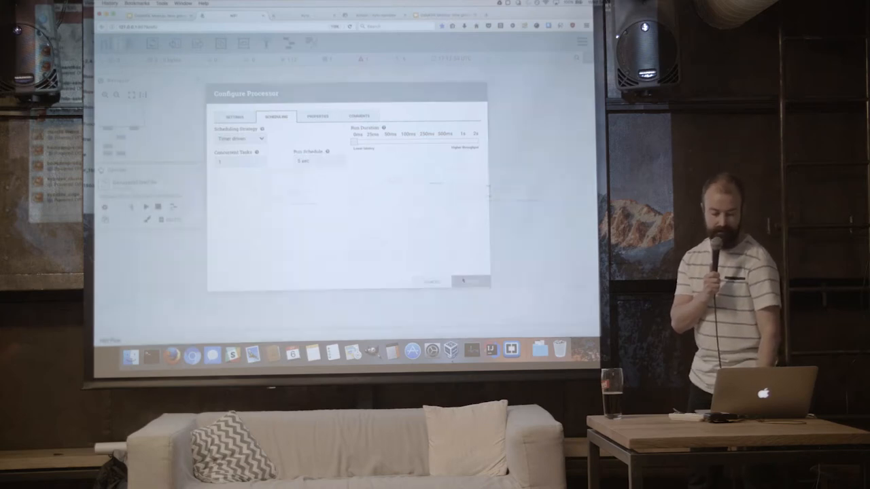
pyautogui.click(469, 280)
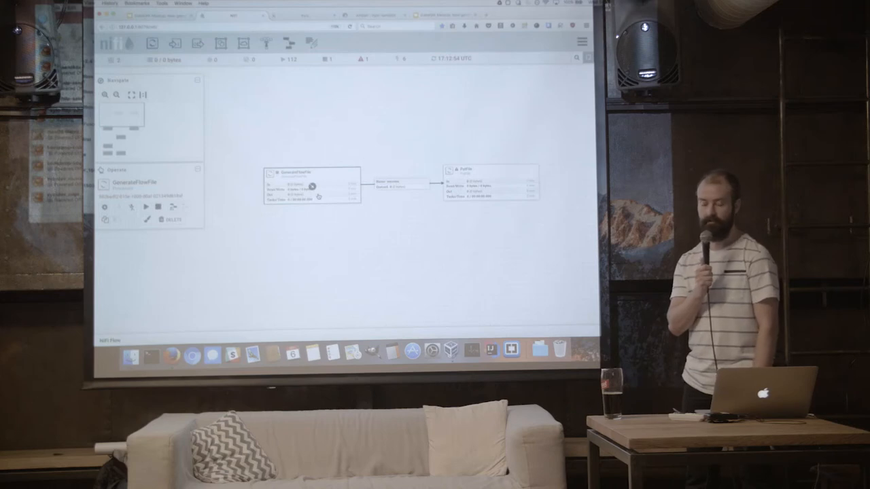
pyautogui.rightClick(311, 187)
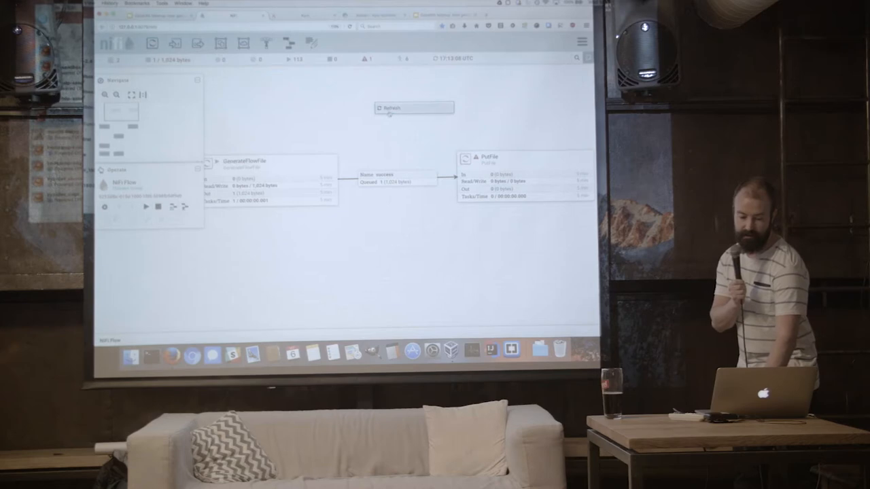
# Step: List the success connection's queue and view the queued flowfile's provenance
pyautogui.click(389, 107)
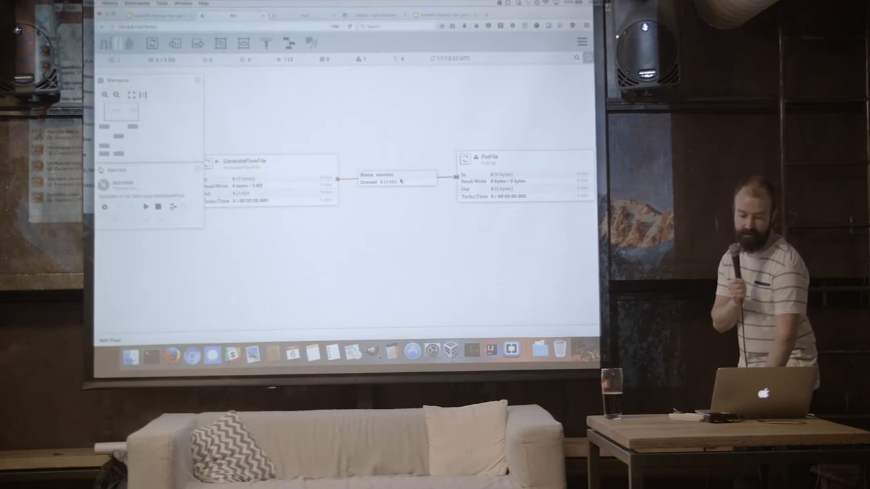
pyautogui.rightClick(398, 181)
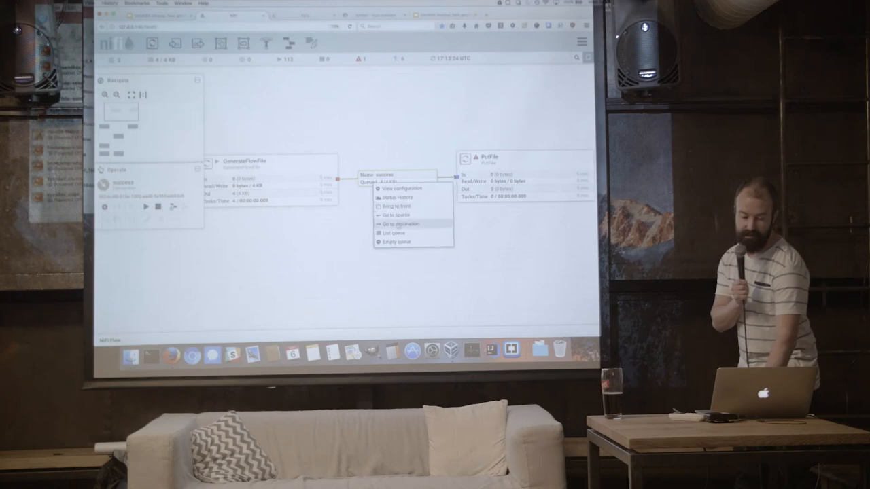
pyautogui.click(395, 233)
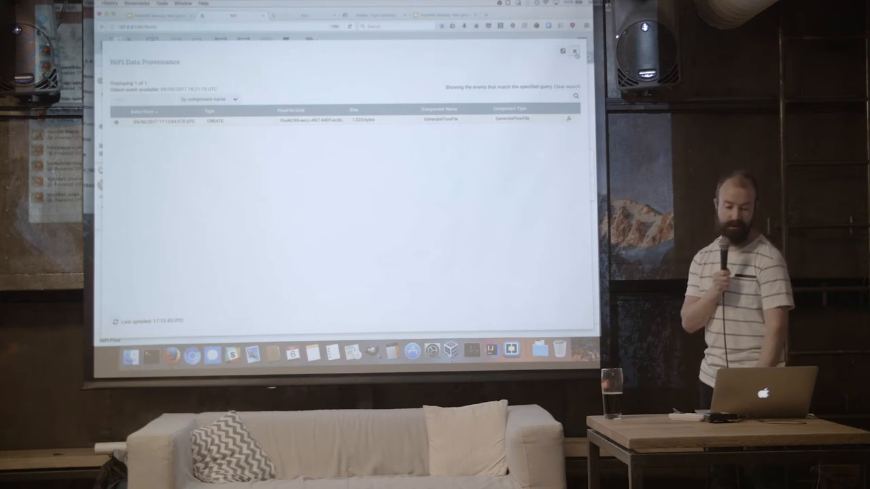
# Step: Auto-terminate PutFile's failure and success relationships in Settings and apply
pyautogui.click(575, 52)
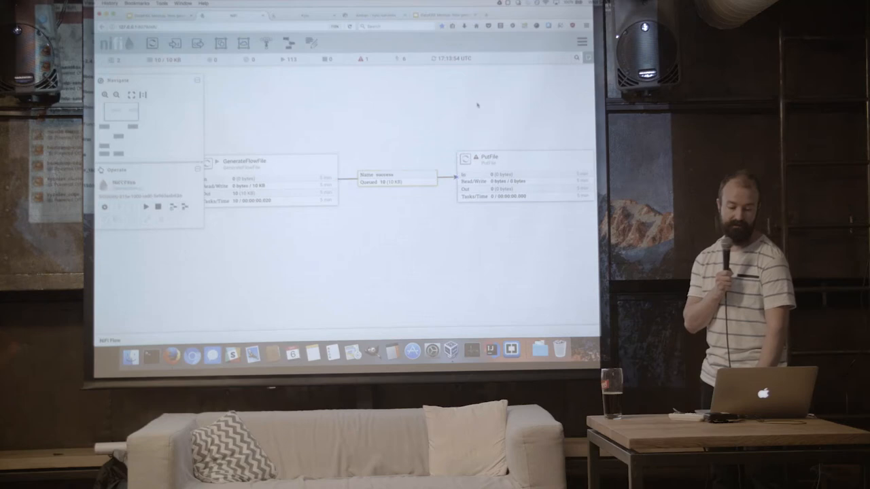
pyautogui.rightClick(523, 163)
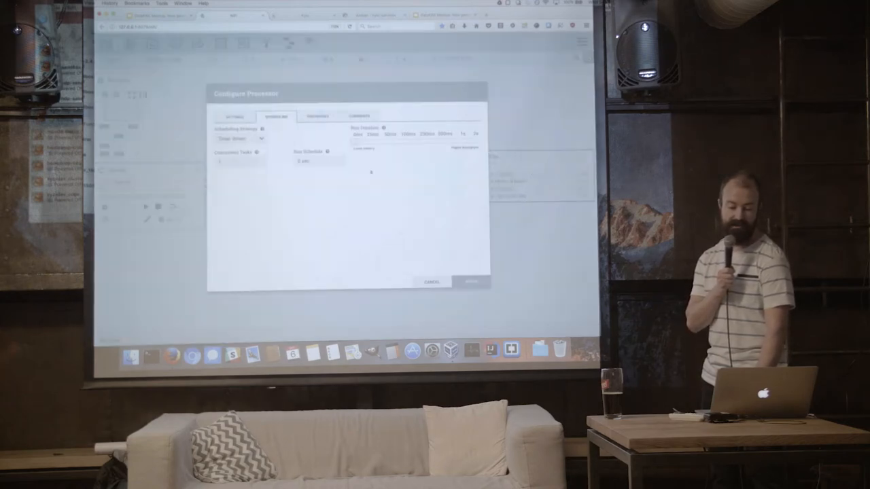
pyautogui.click(235, 116)
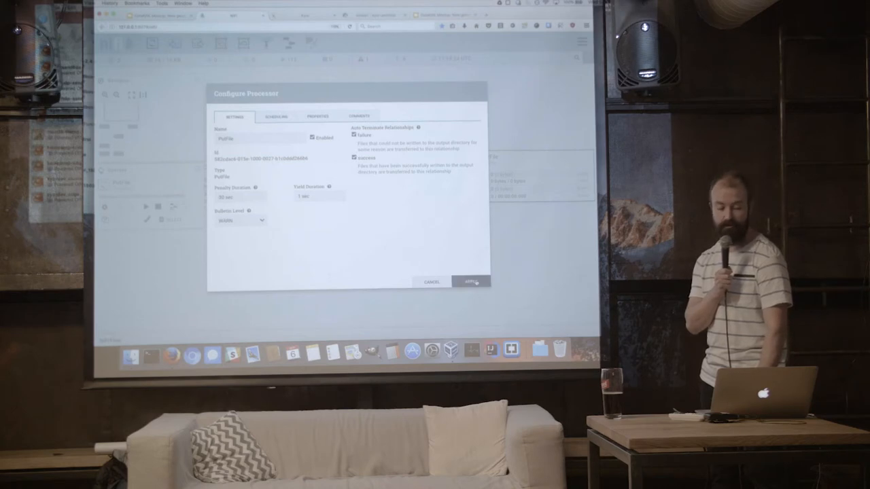
pyautogui.click(470, 282)
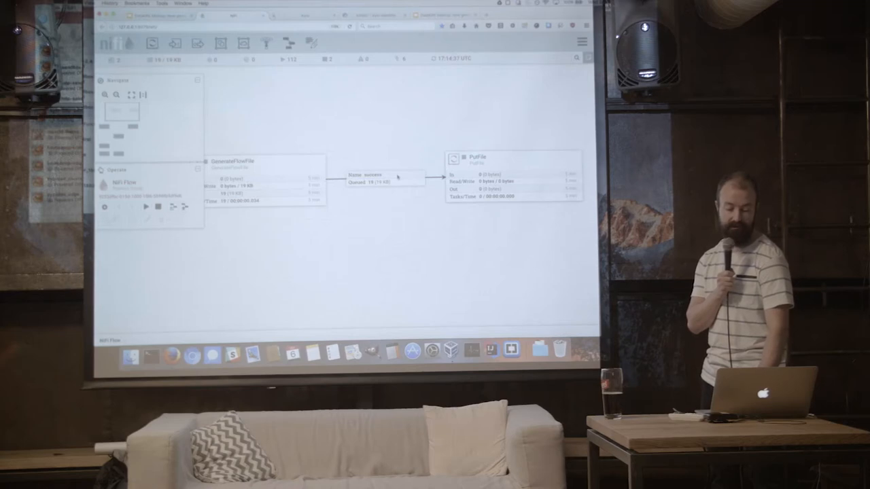
# Step: Leave the NiFi canvas for the Terminal ssh session on the kylo host
pyautogui.rightClick(479, 167)
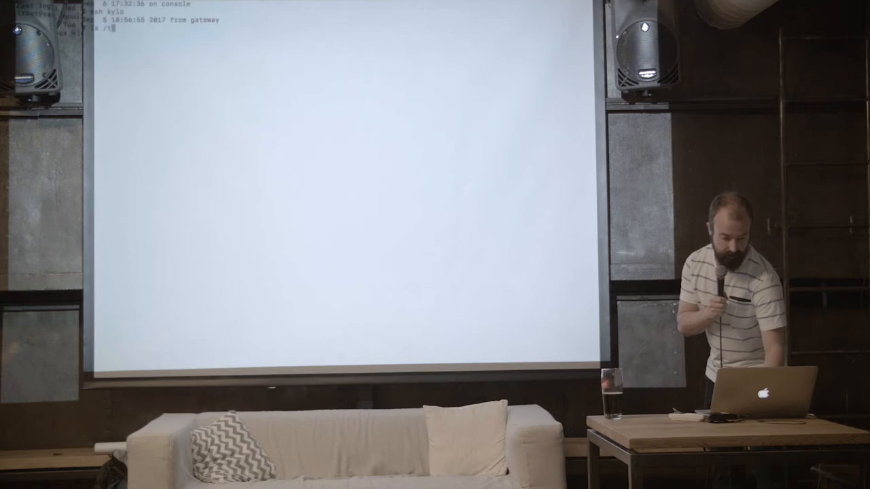
# Step: Run ls /tmp/test to list the files PutFile wrote
pyautogui.write('/tmp/test')
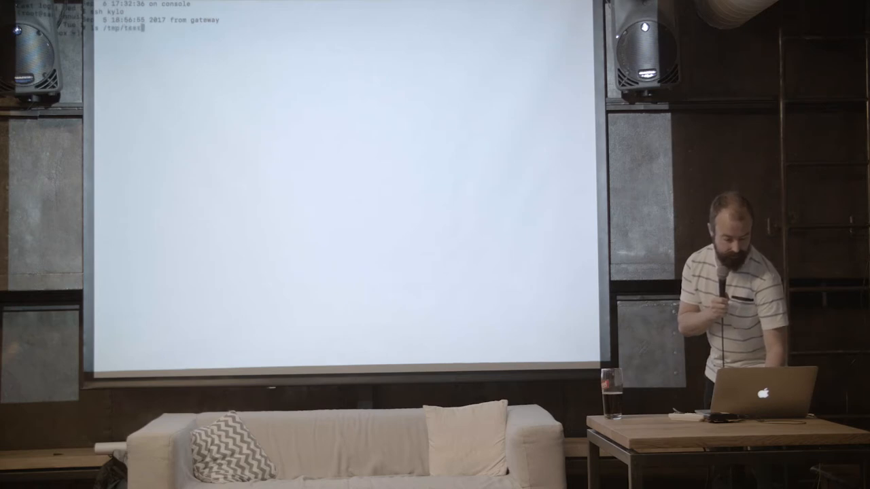
pyautogui.press('Return')
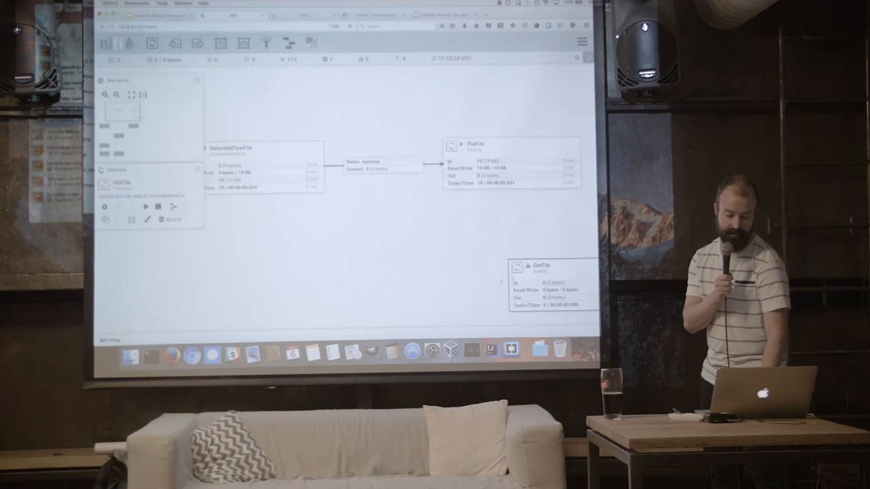
# Step: Move GetFile below GenerateFlowFile and set its Input Directory to /tmp/test
pyautogui.moveTo(554, 285); pyautogui.dragTo(252, 261)
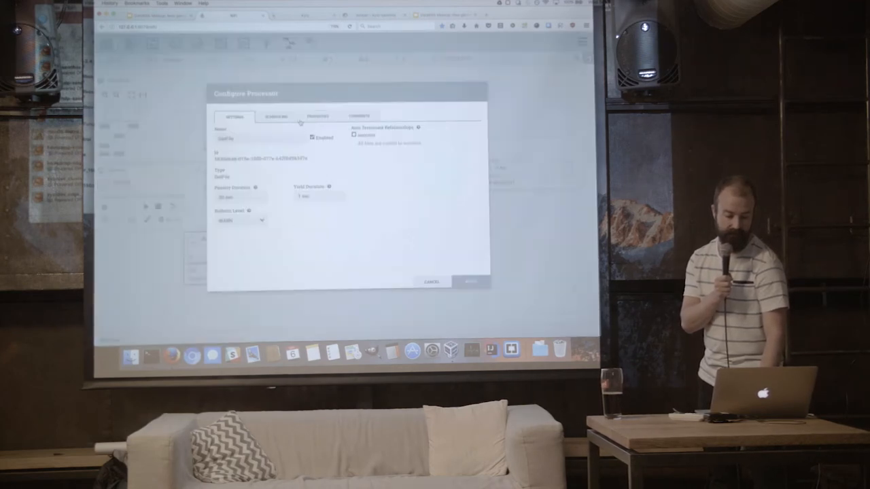
pyautogui.click(317, 115)
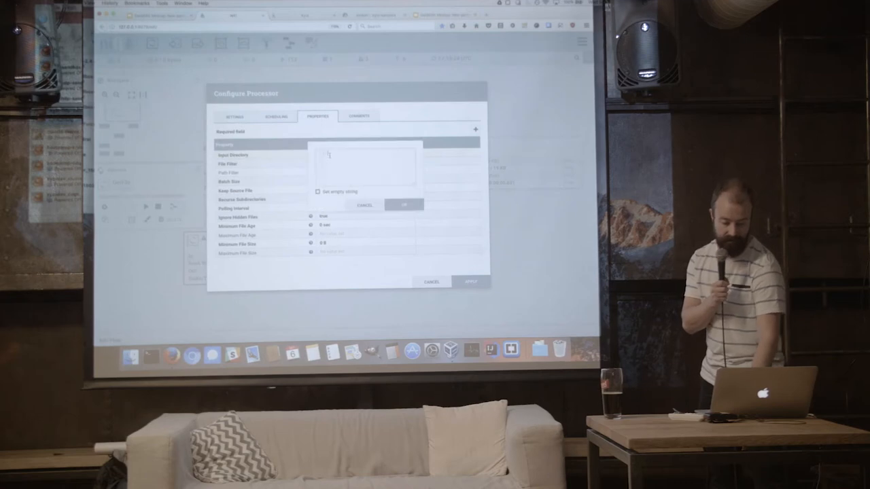
pyautogui.write('/tmp/files')
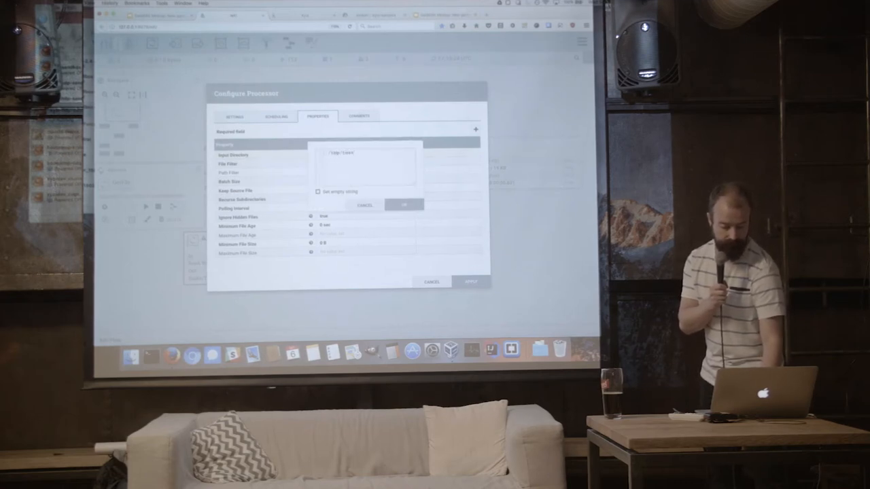
pyautogui.click(404, 204)
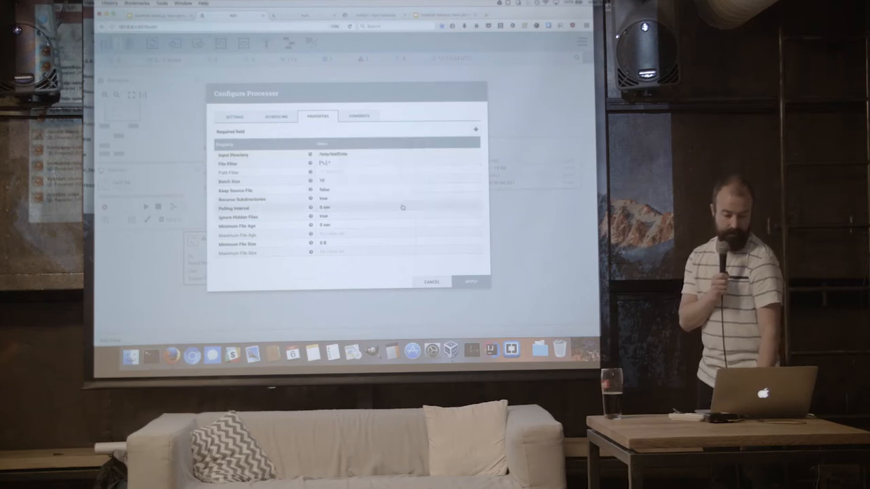
# Step: Auto-terminate the new PutHDFS processor's relationships and save its configuration
pyautogui.click(275, 116)
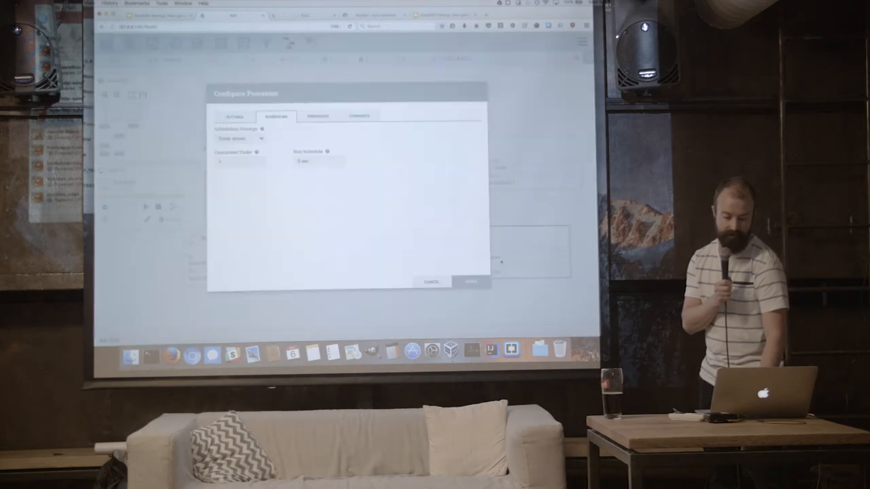
pyautogui.click(234, 115)
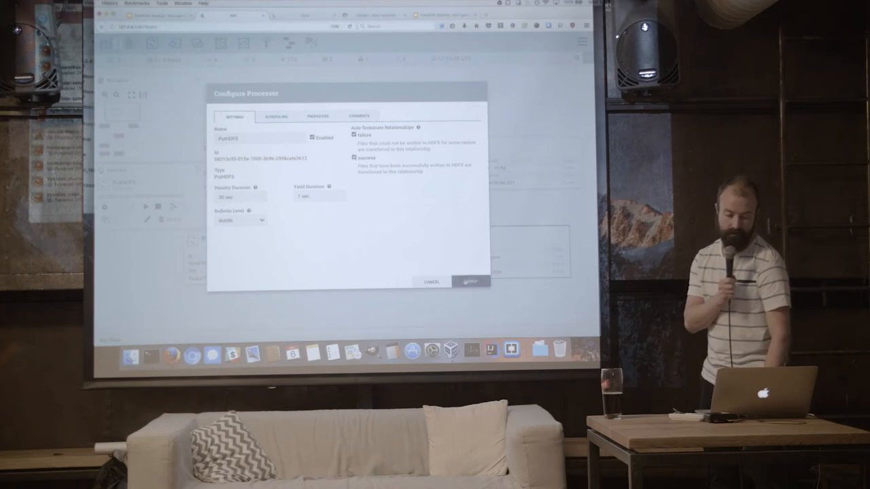
pyautogui.click(470, 281)
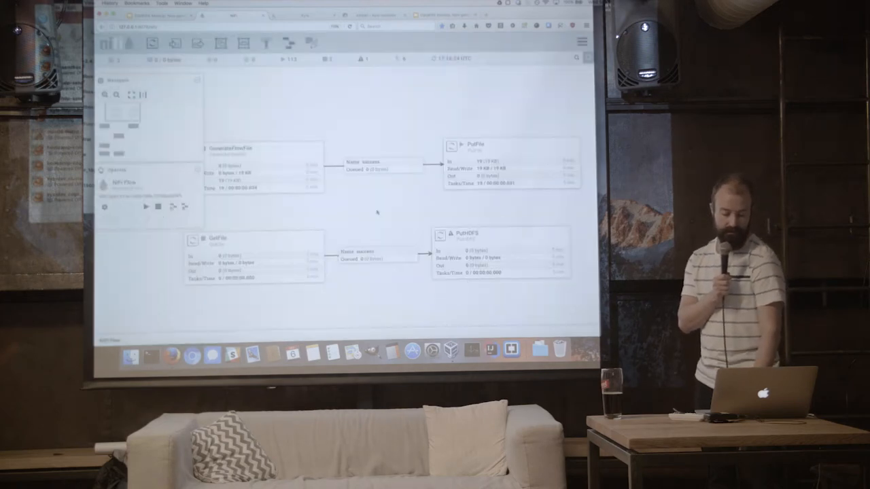
# Step: Enter a target path for the PutHDFS Directory property and apply the configuration
pyautogui.rightClick(224, 257)
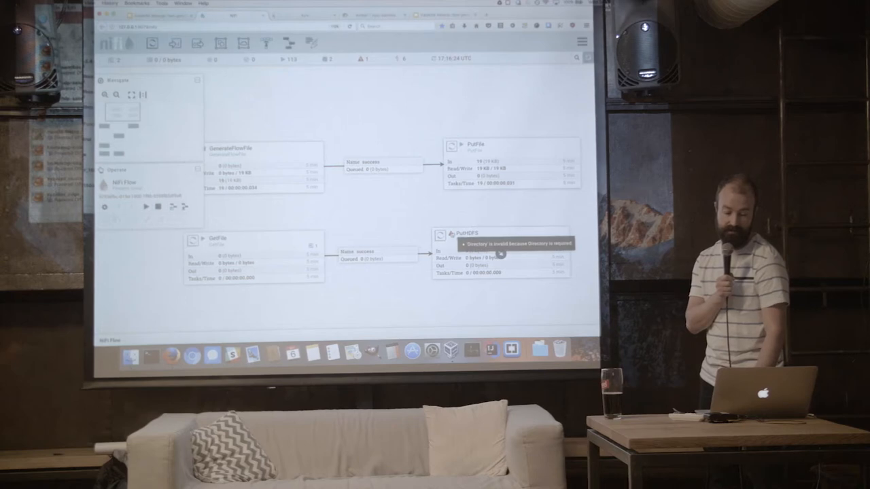
pyautogui.rightClick(490, 235)
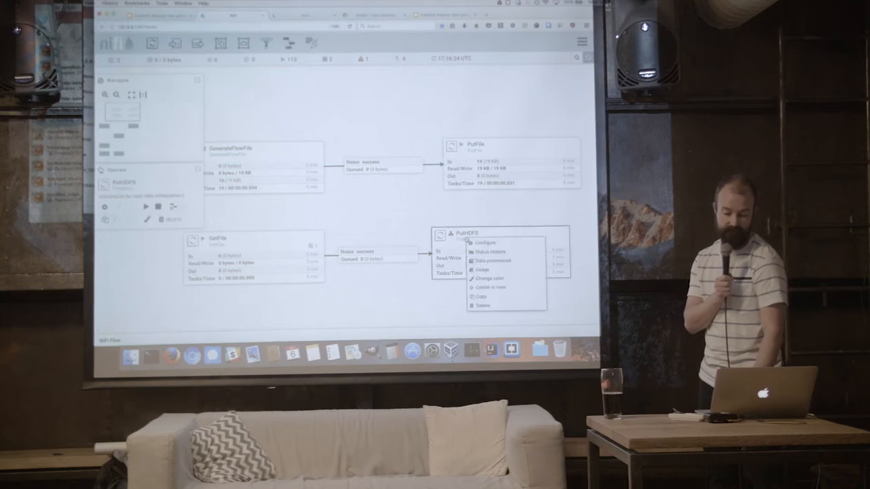
pyautogui.click(487, 242)
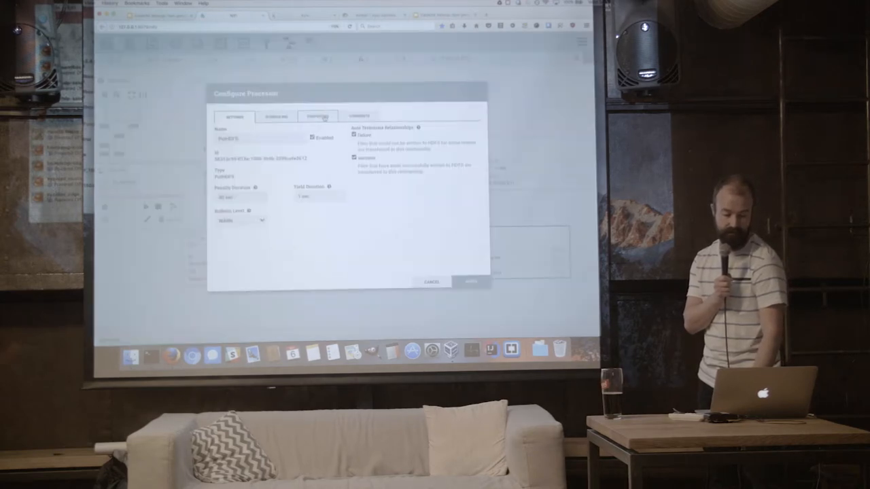
pyautogui.click(317, 116)
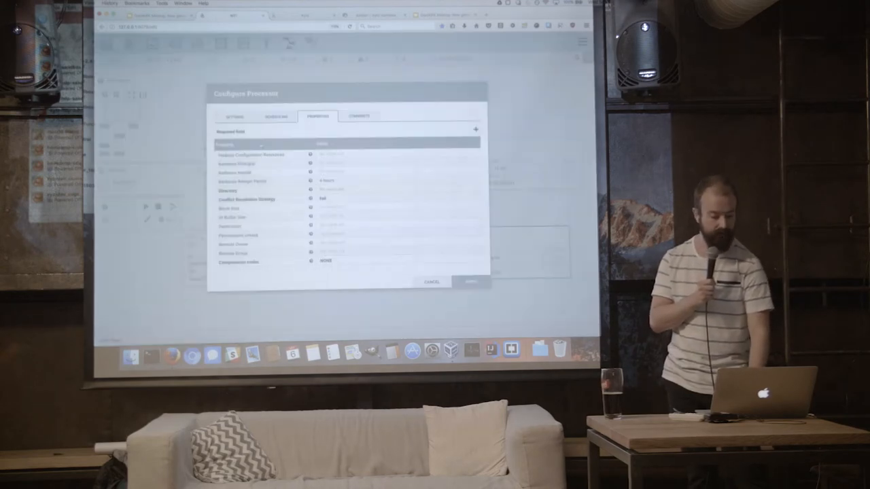
pyautogui.click(333, 181)
pyautogui.write('/data')
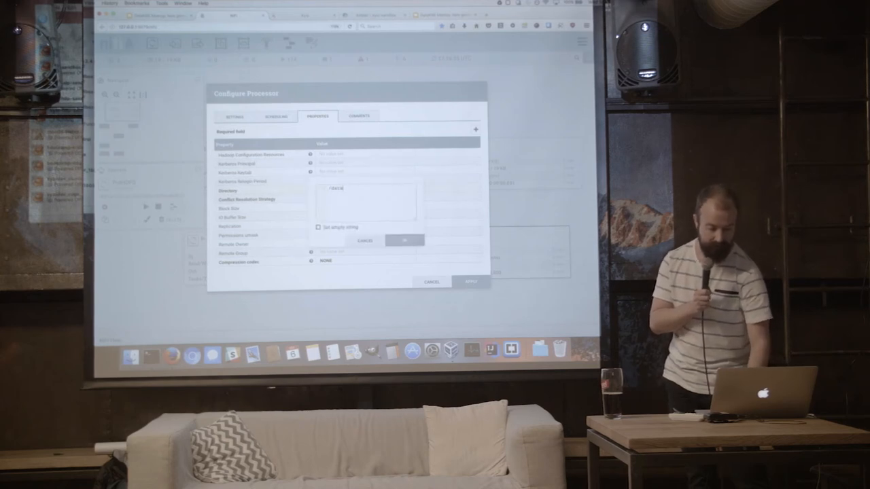
pyautogui.click(405, 241)
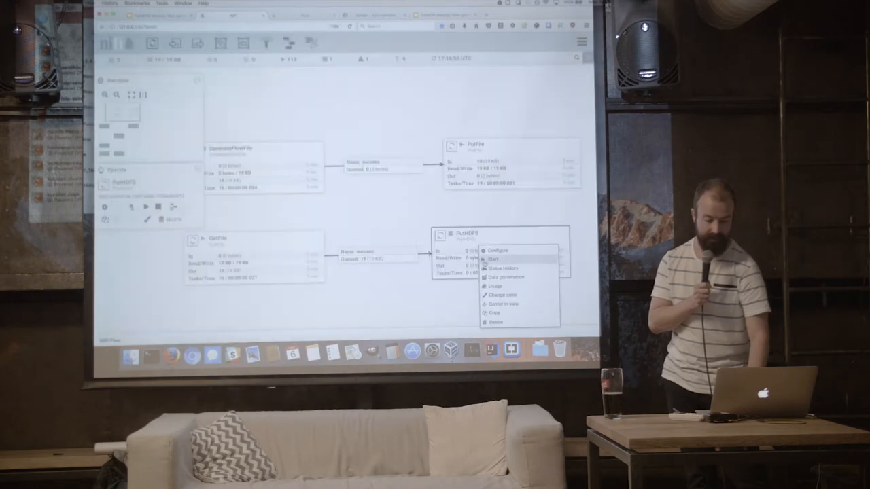
# Step: Start the PutHDFS processor so GetFile's 19 queued files flow into it
pyautogui.click(493, 259)
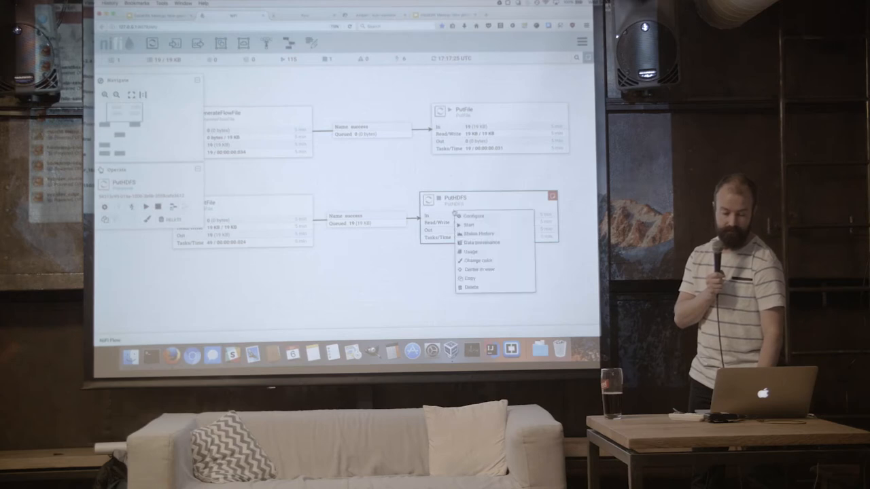
pyautogui.click(473, 215)
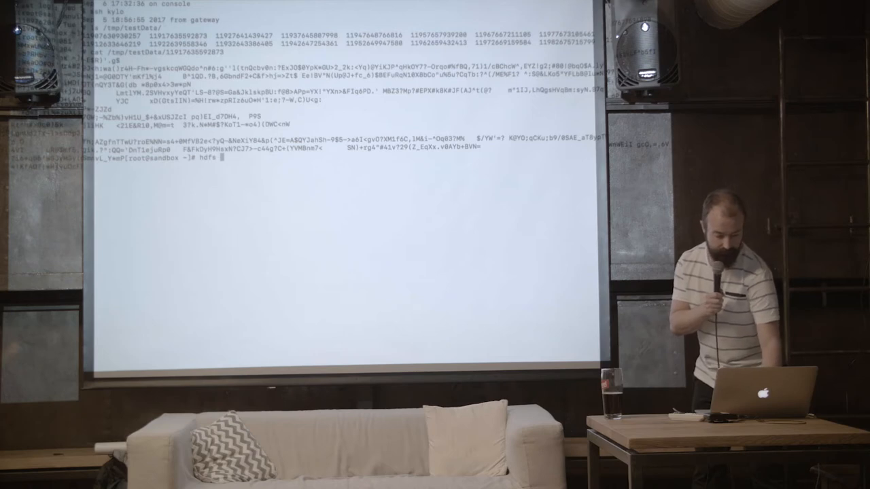
# Step: Run hdfs dfs -ls /data in the sandbox shell
pyautogui.write('dfs -ls')
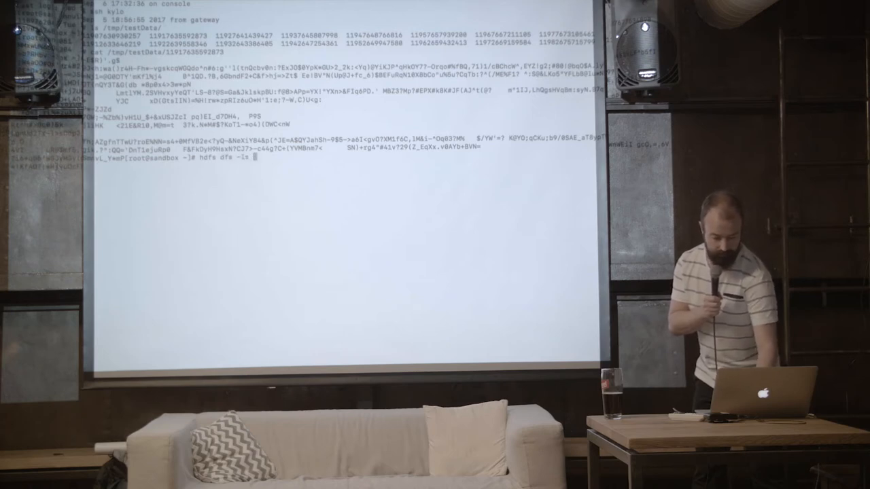
pyautogui.write('/data')
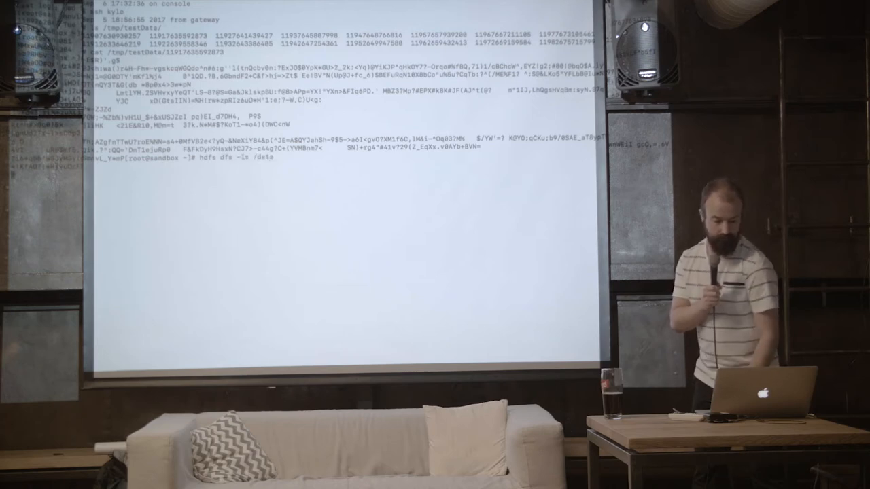
pyautogui.press('Return')
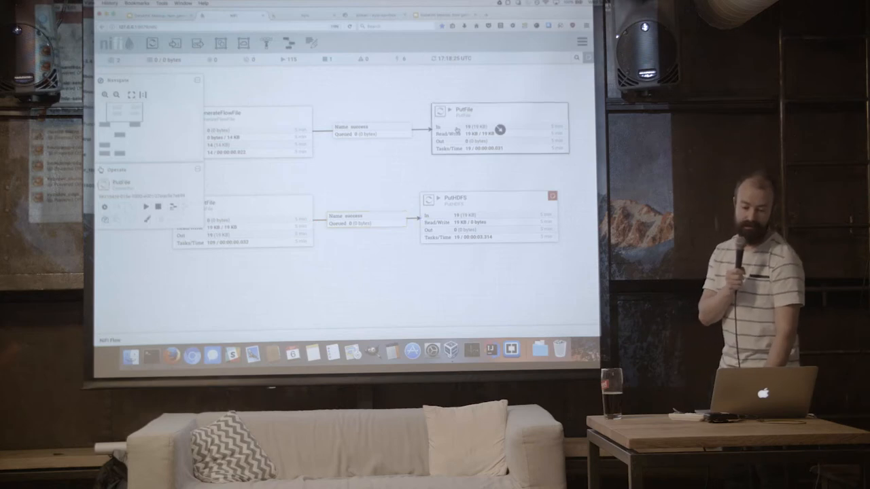
# Step: Open the context menu of the PutFile processor on the NiFi canvas
pyautogui.rightClick(496, 133)
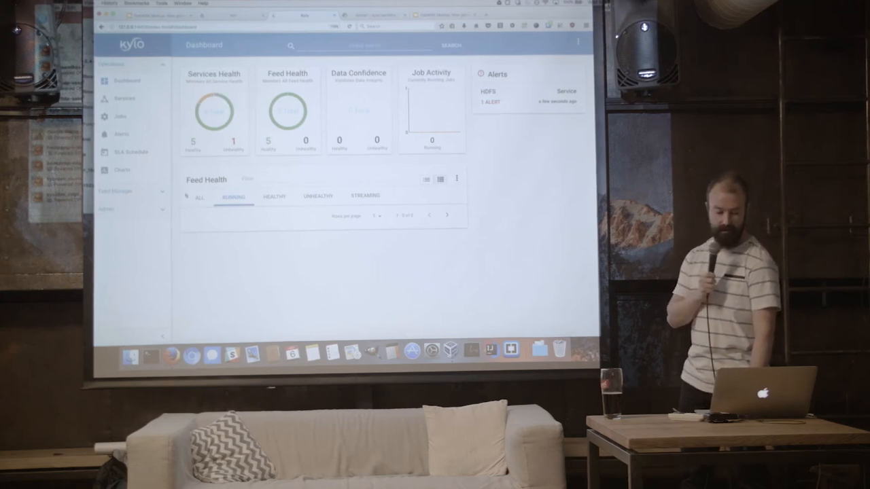
pyautogui.click(199, 197)
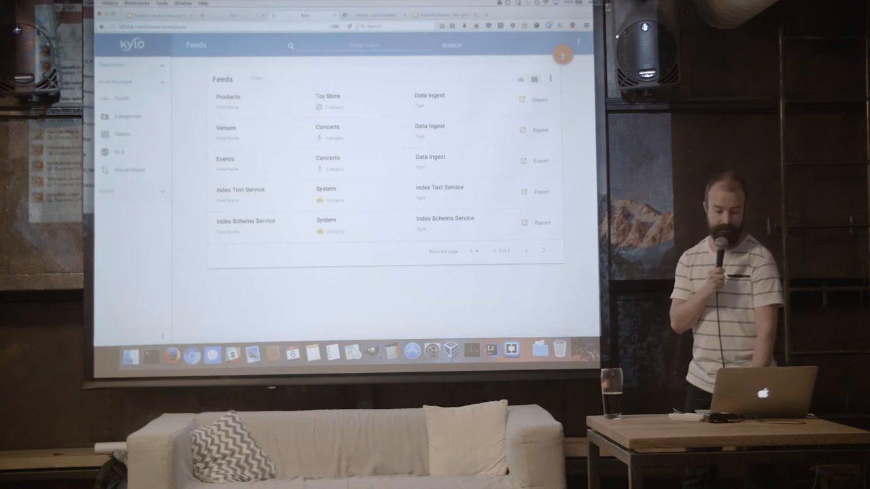
# Step: Create a new feed with display name 'User registrations' and show its category list
pyautogui.click(563, 54)
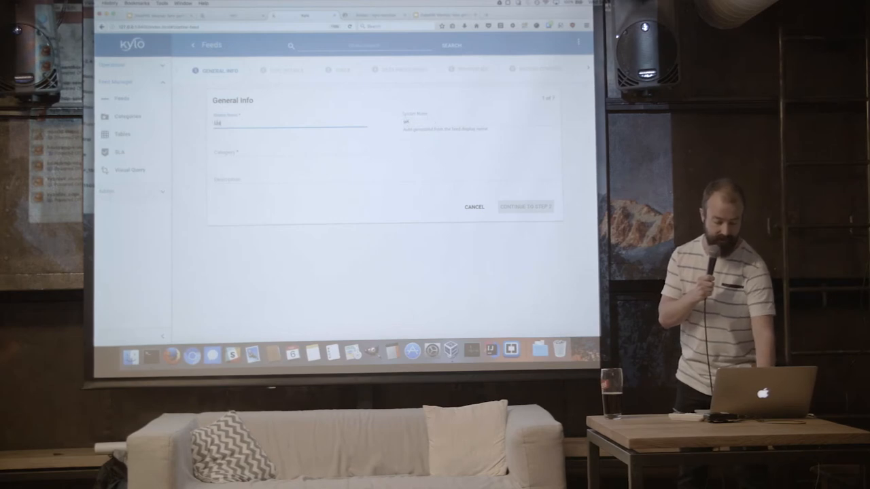
pyautogui.write('User_registrat')
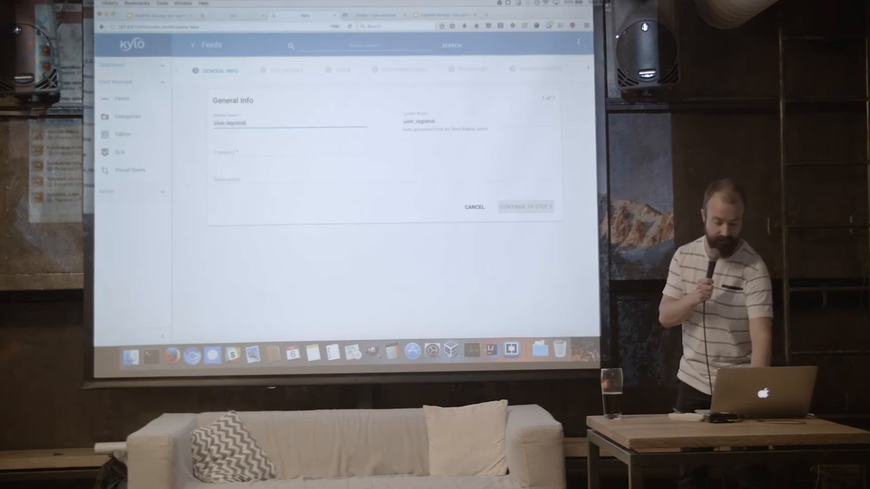
pyautogui.write('User registrations')
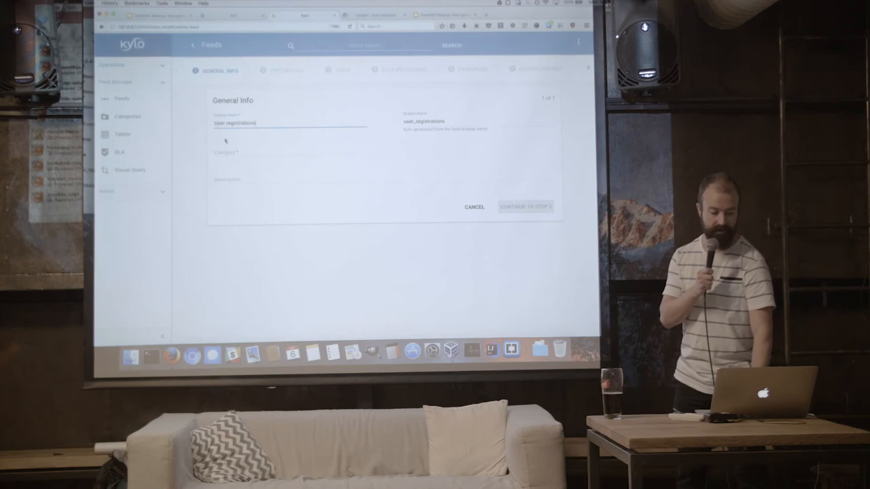
pyautogui.click(292, 151)
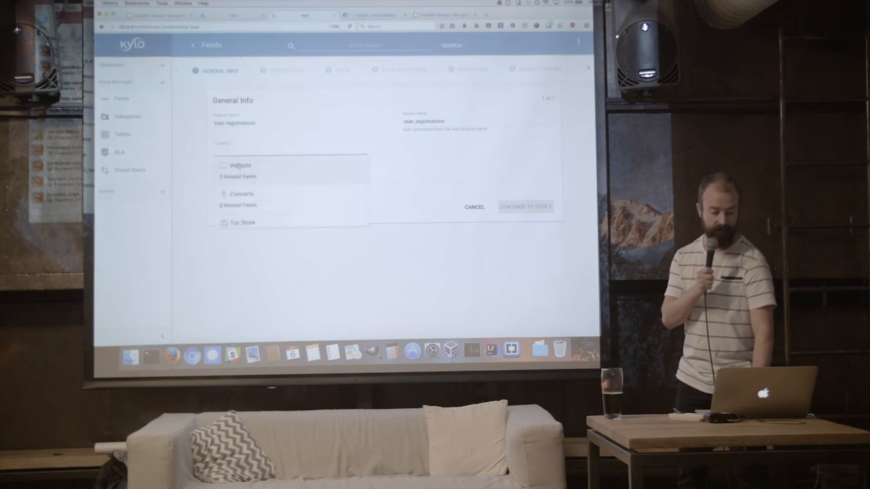
# Step: Assign the feed to Website and source it from Filesystem CSVs in /var/dropzone
pyautogui.click(240, 165)
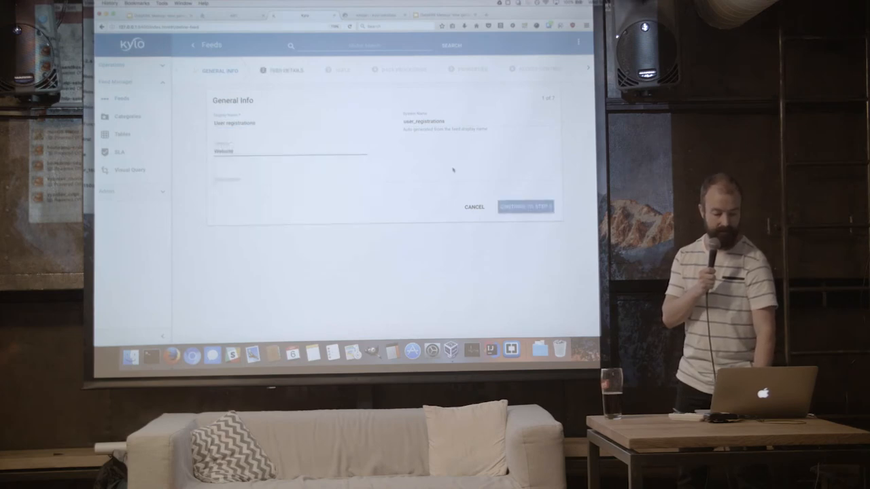
pyautogui.click(525, 206)
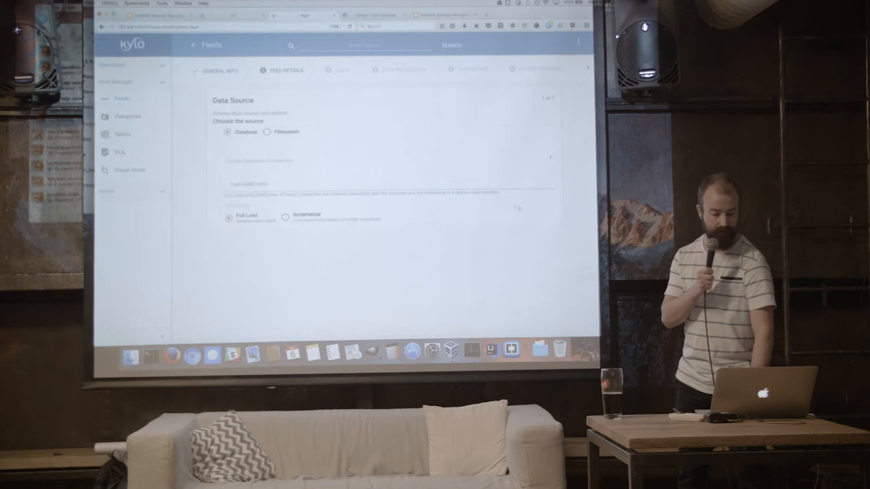
pyautogui.click(267, 132)
pyautogui.write('userdata\\d{1,3}.csv')
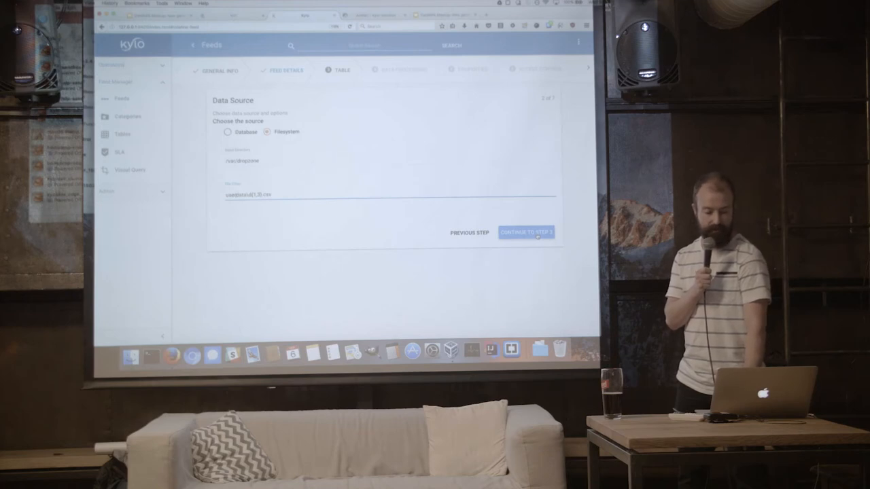
pyautogui.click(527, 232)
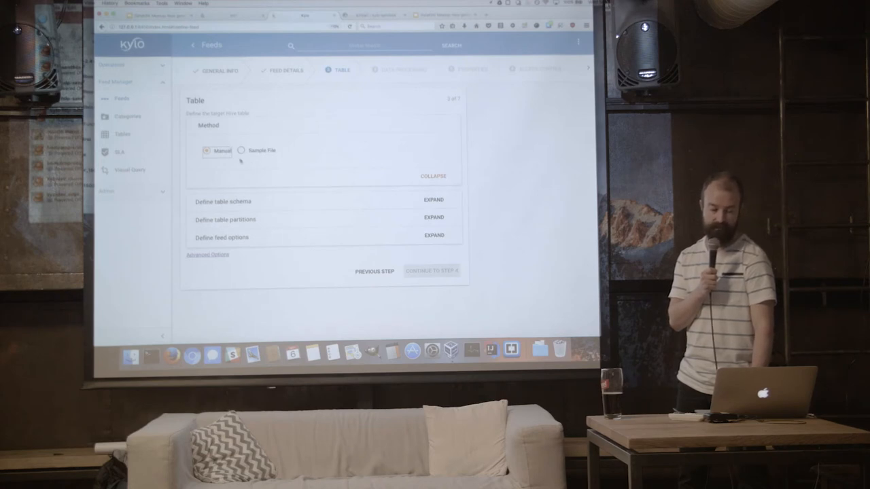
# Step: Choose the Sample File method and upload the sample CSV to infer the schema
pyautogui.click(242, 150)
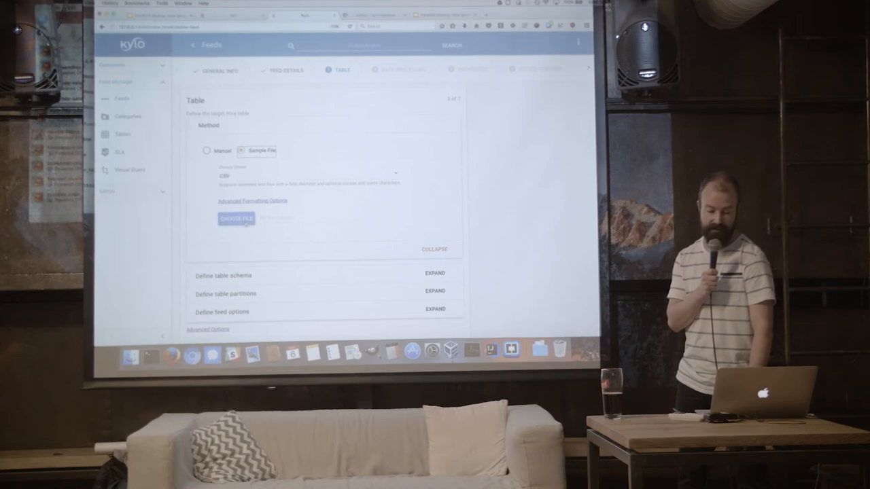
pyautogui.click(236, 219)
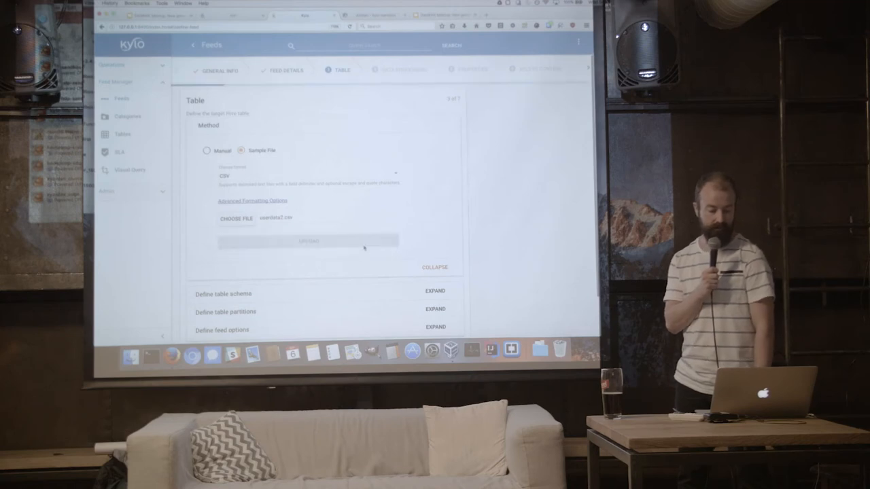
pyautogui.click(307, 241)
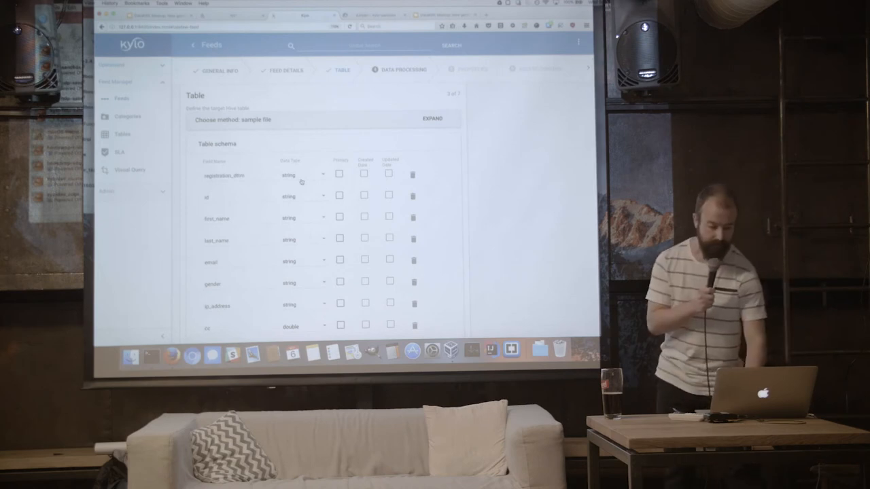
# Step: Inspect sample values and data types for the registration_dttm and cc fields
pyautogui.click(303, 175)
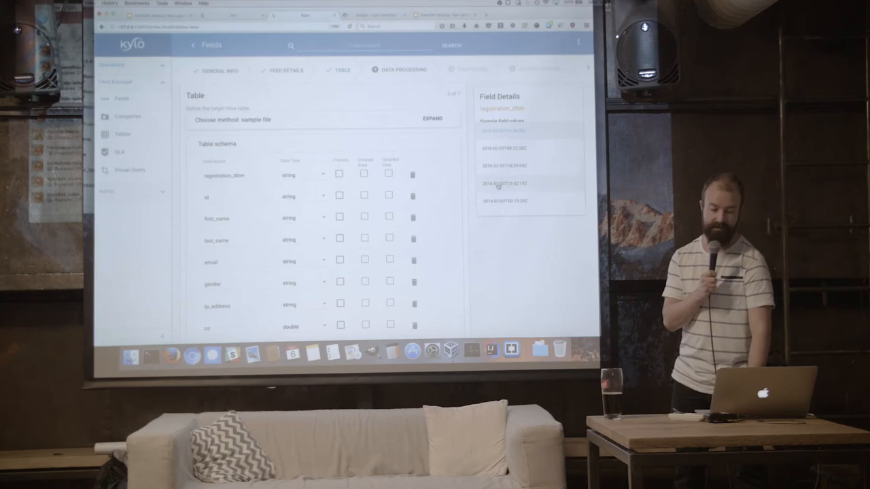
pyautogui.click(302, 176)
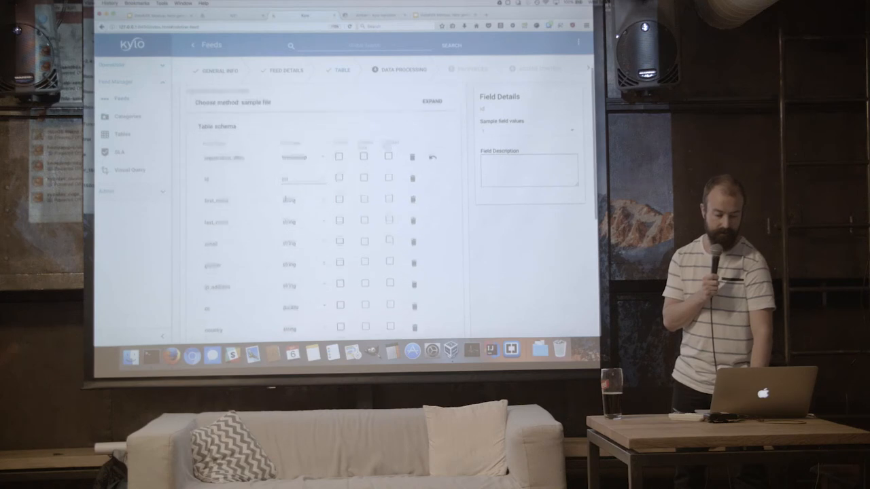
pyautogui.scroll(-3)
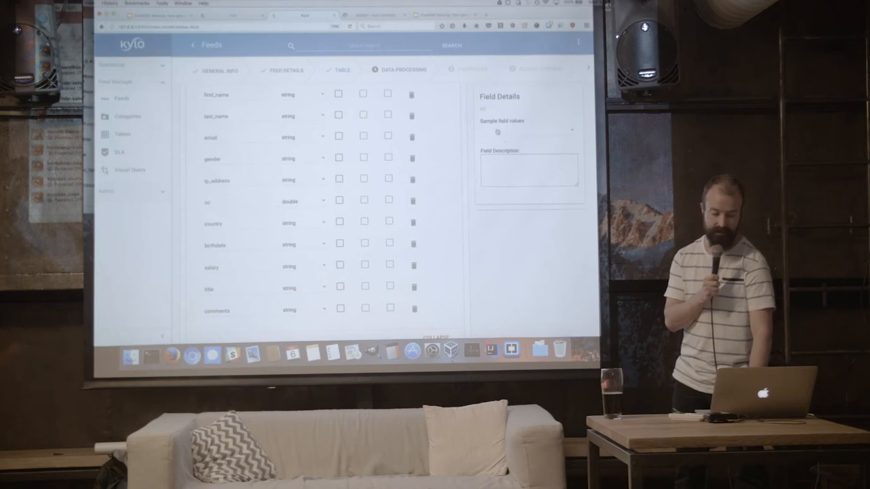
pyautogui.click(571, 130)
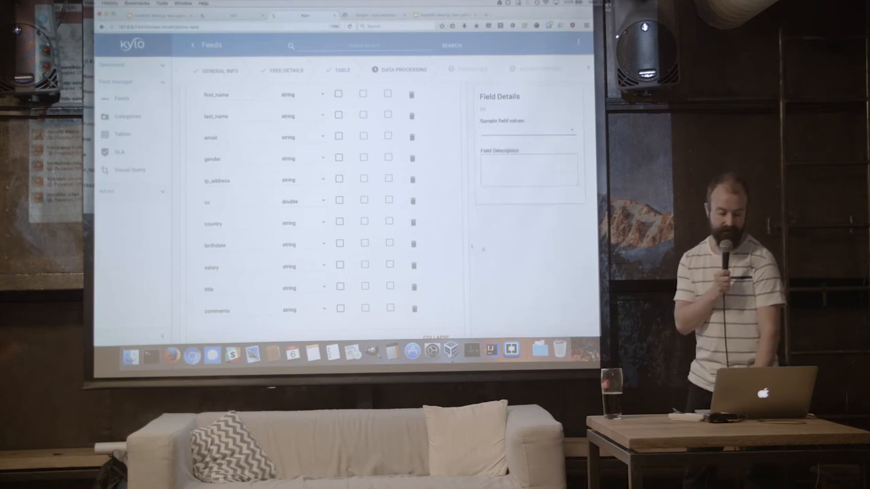
pyautogui.click(302, 202)
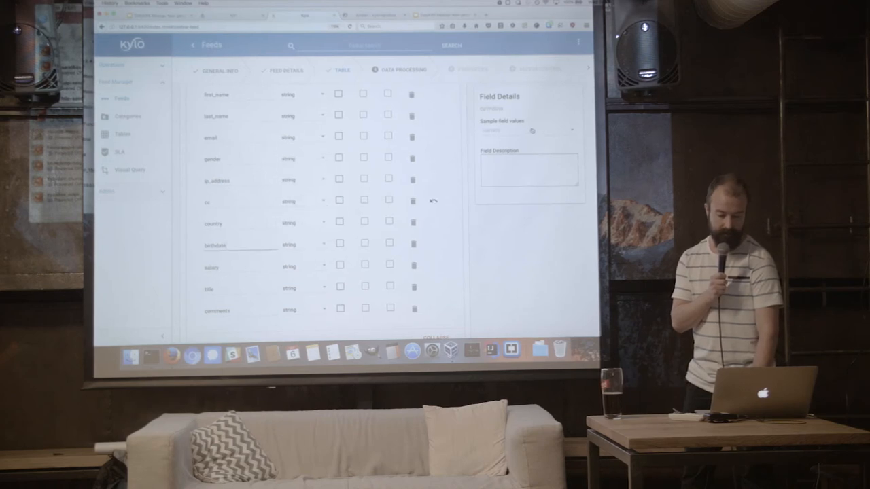
# Step: Change the birthdate field's data type to date
pyautogui.click(530, 130)
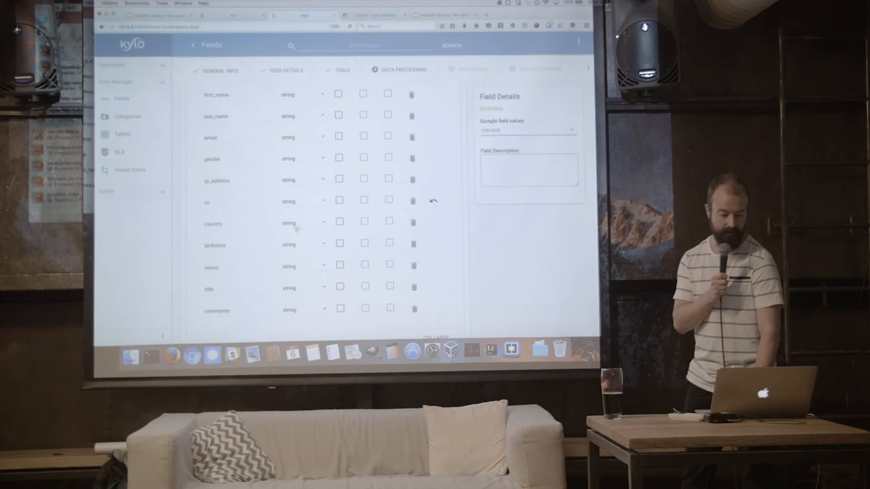
pyautogui.click(299, 223)
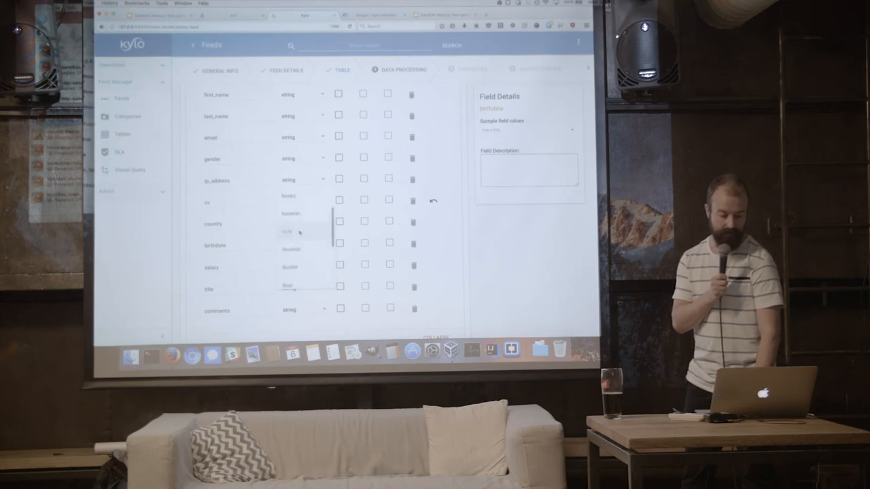
pyautogui.click(289, 232)
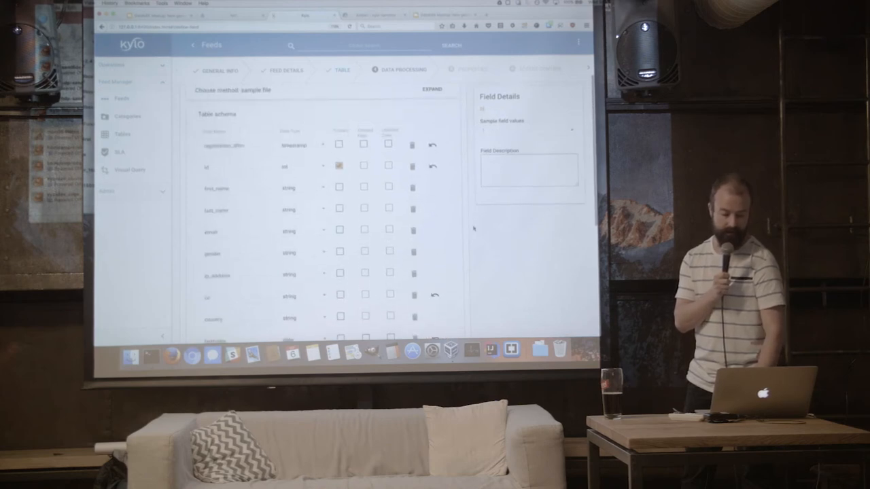
pyautogui.scroll(-3)
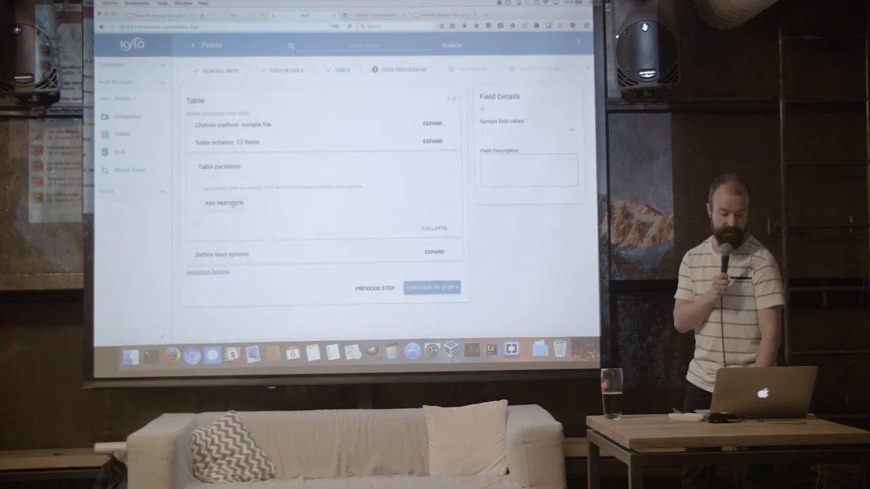
# Step: Add one table partition and pick its source field
pyautogui.click(224, 202)
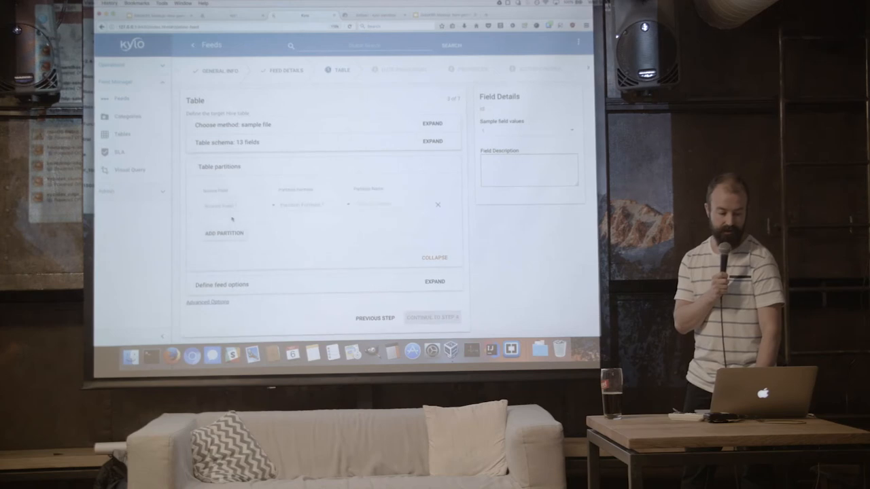
pyautogui.click(234, 205)
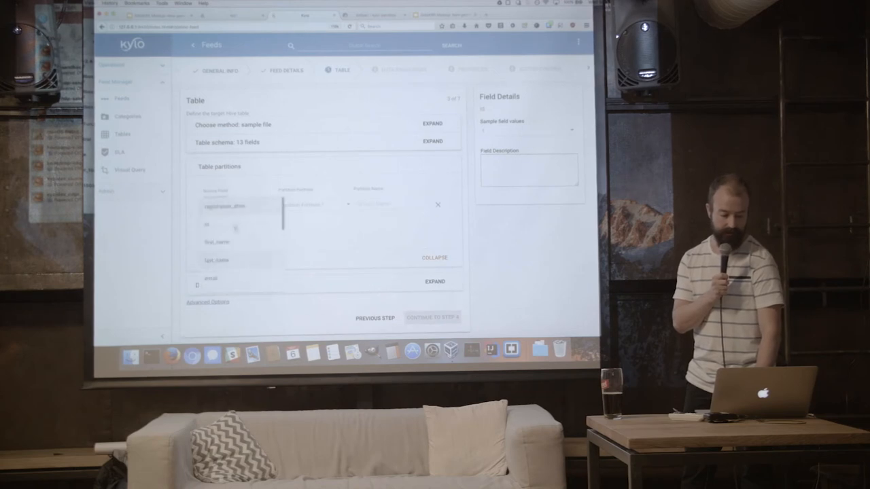
pyautogui.click(309, 204)
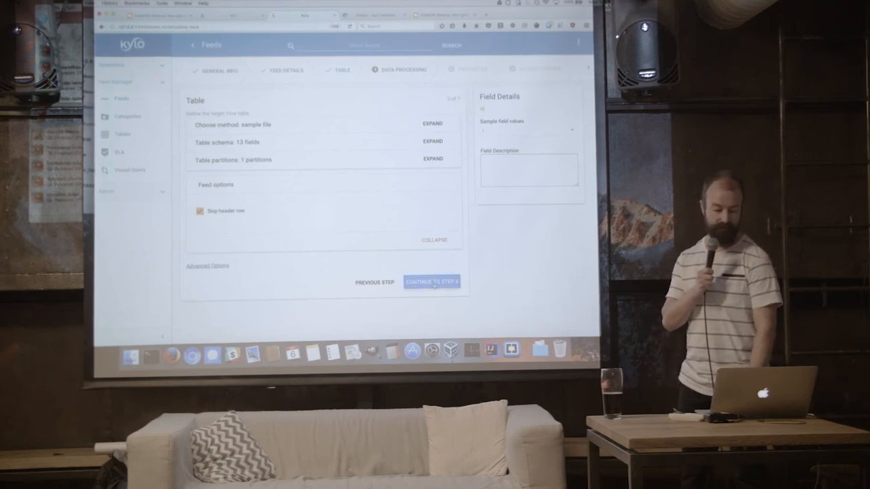
# Step: Go to the Field Policies step and tick Index for email and gender
pyautogui.click(433, 281)
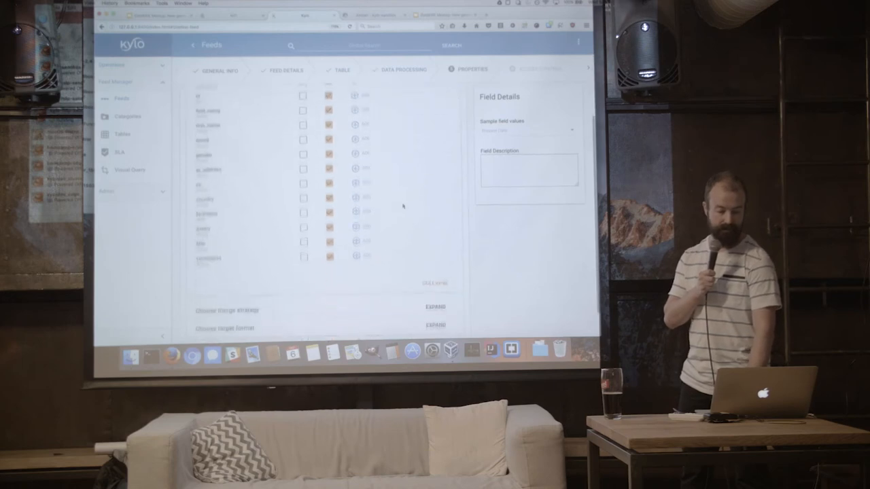
pyautogui.click(401, 69)
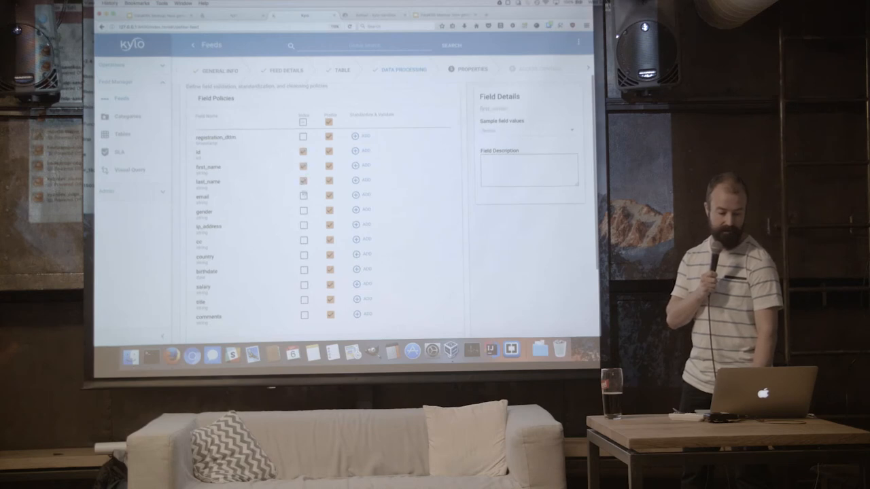
pyautogui.click(303, 195)
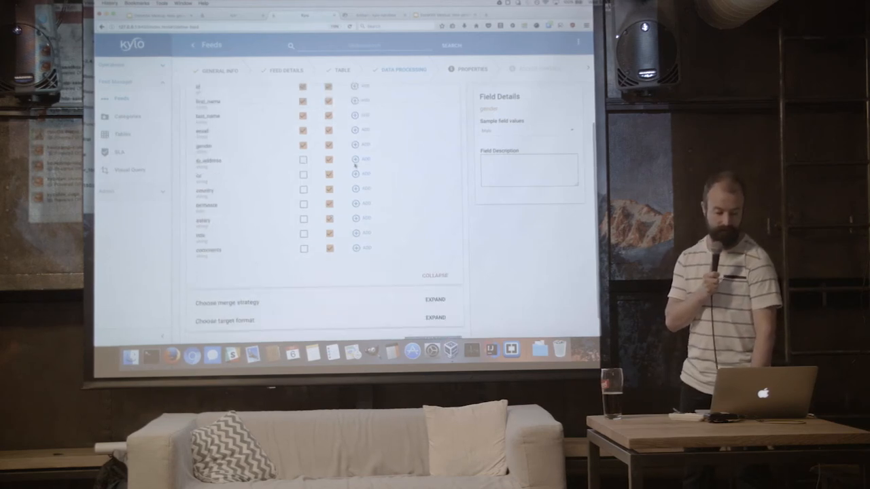
pyautogui.click(402, 68)
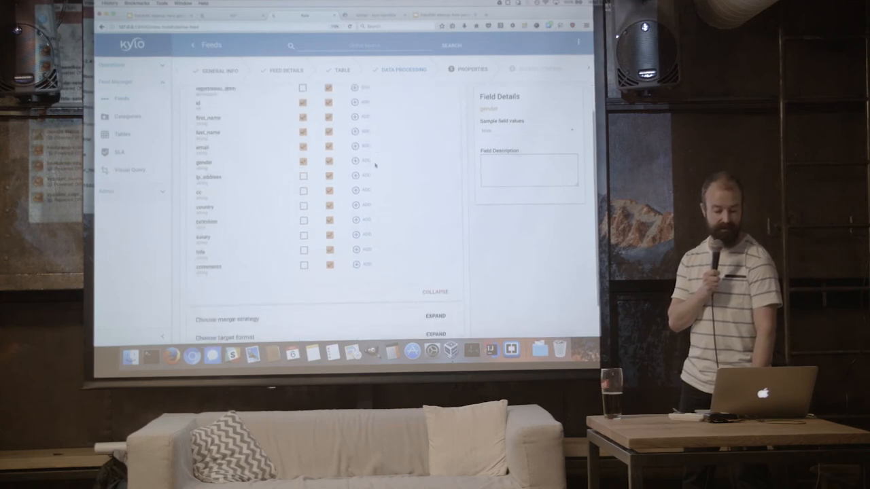
# Step: Add a standardization rule to the cc field, then begin a birthdate policy
pyautogui.click(365, 191)
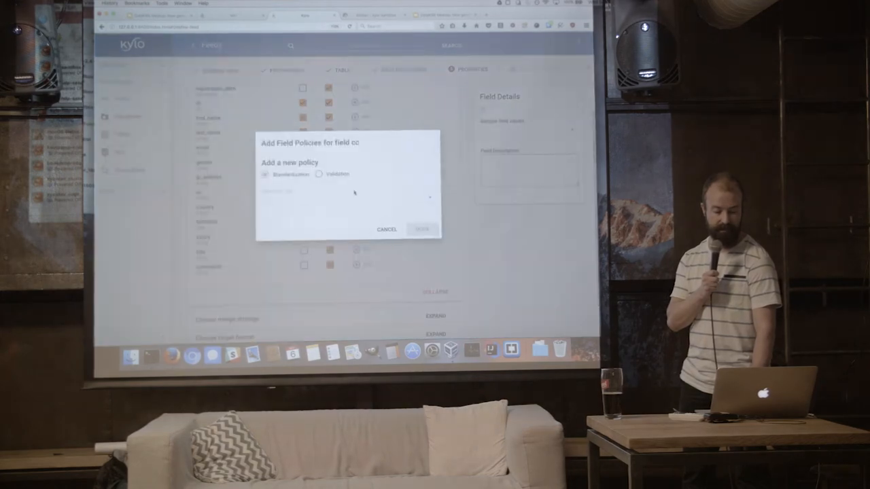
pyautogui.click(386, 229)
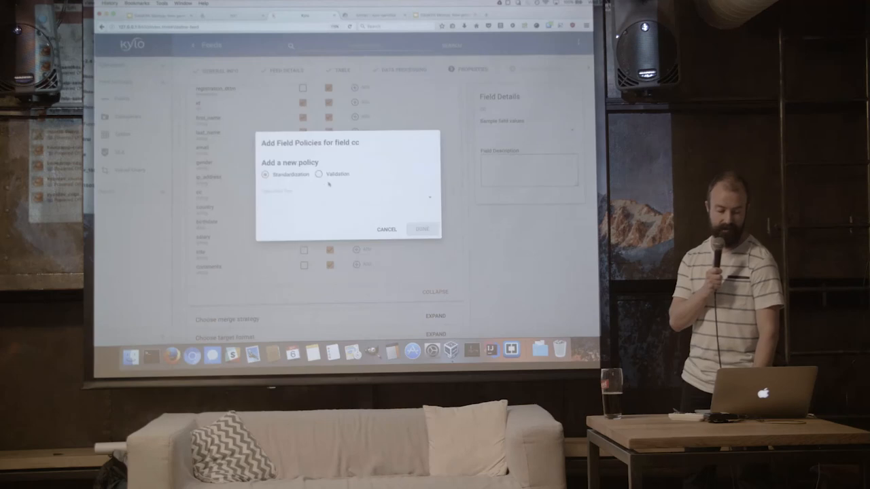
pyautogui.click(347, 198)
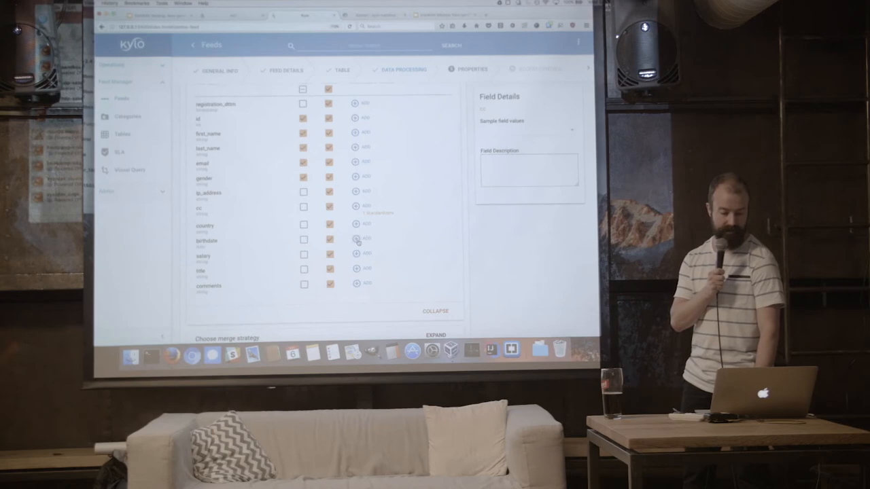
pyautogui.click(355, 238)
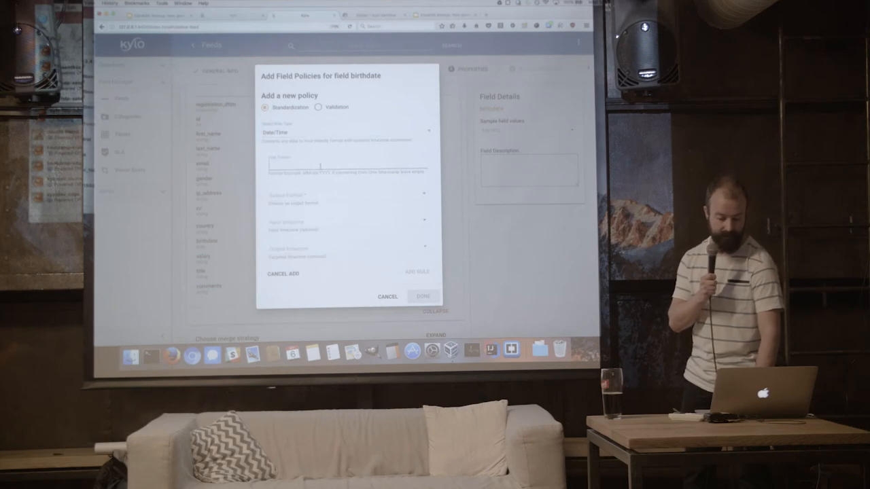
# Step: Add a Date/Time standardizer with format MM/dd/YYYY to birthdate and confirm
pyautogui.write('MM/dd/YYYY')
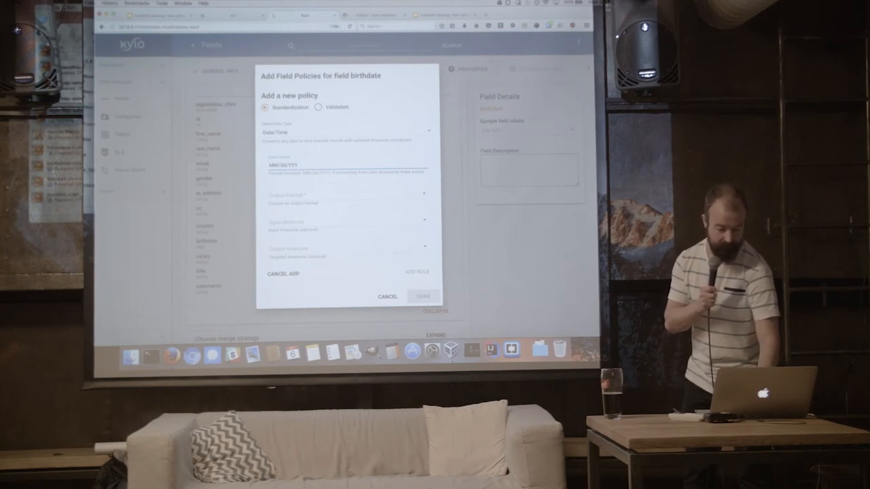
pyautogui.click(348, 196)
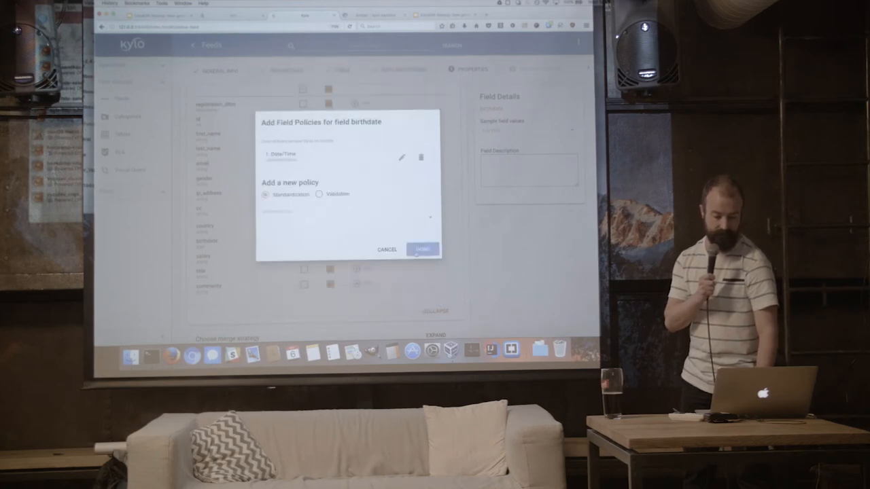
pyautogui.click(422, 249)
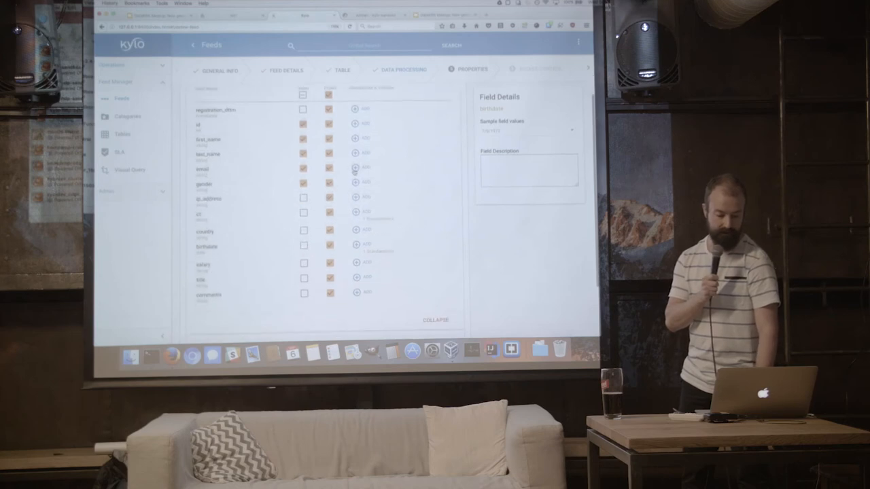
# Step: Add an IP Address validation rule to the field's policies and confirm
pyautogui.click(366, 168)
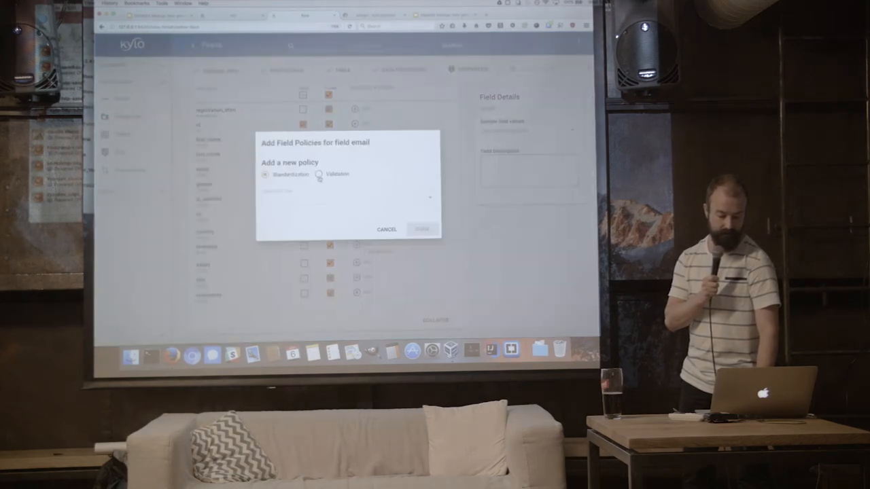
pyautogui.click(320, 174)
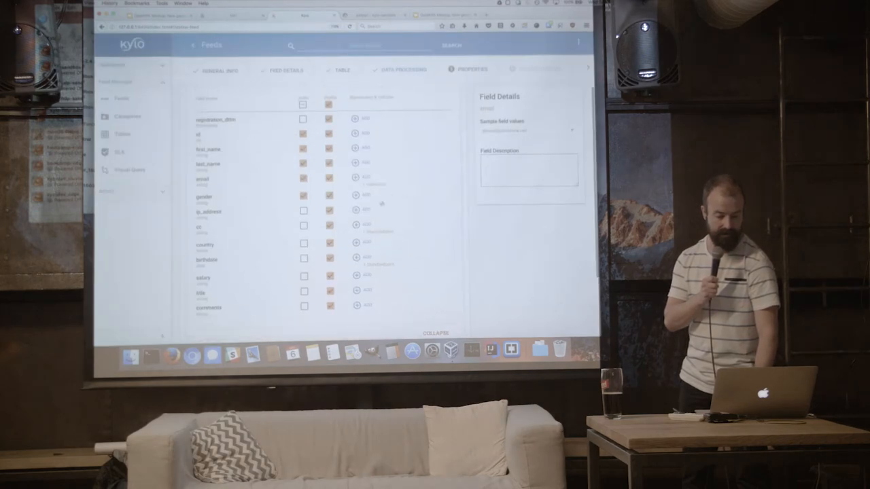
pyautogui.click(366, 212)
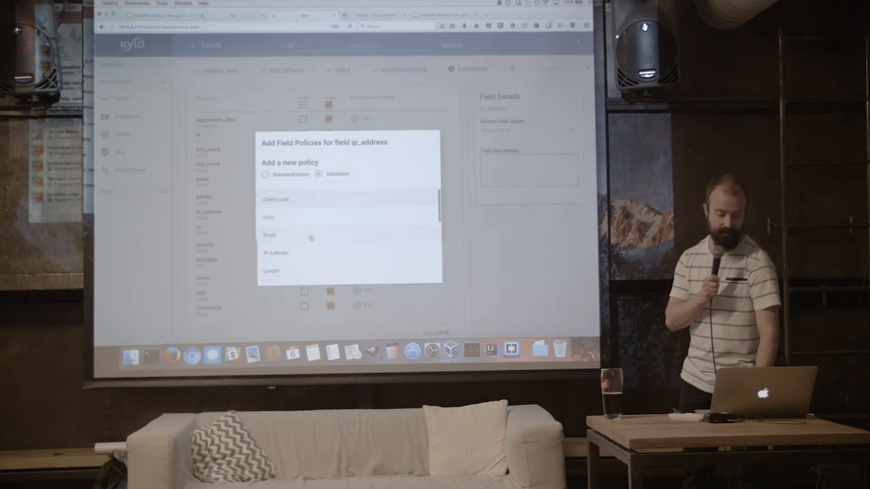
pyautogui.scroll(-3)
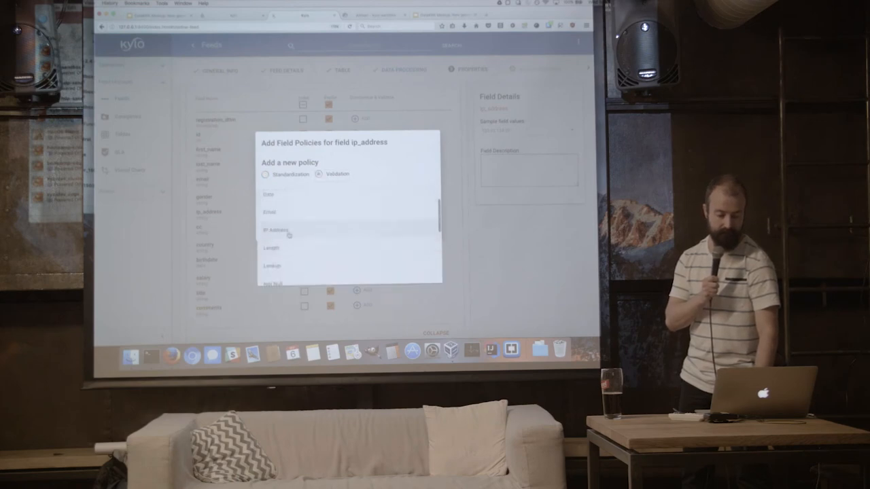
pyautogui.click(272, 229)
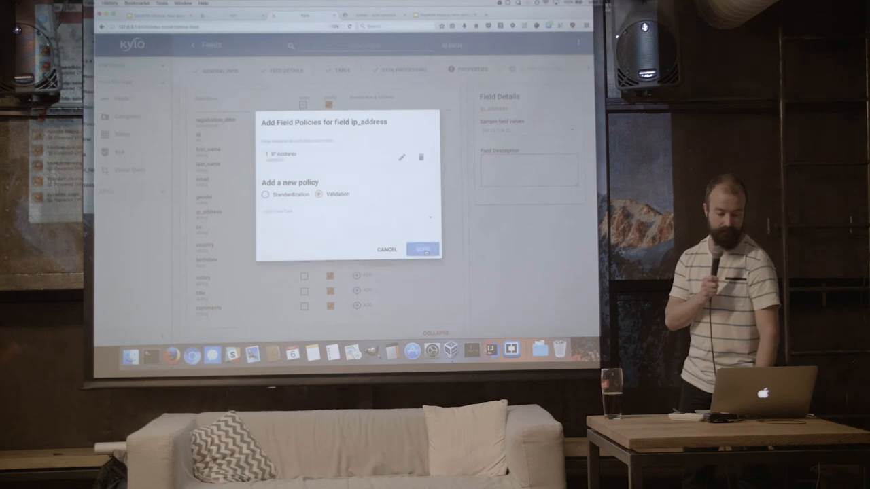
pyautogui.click(423, 249)
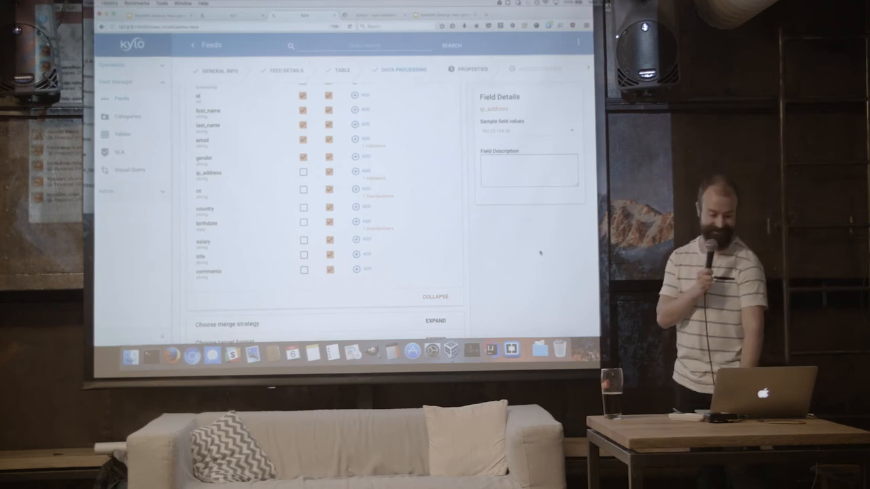
# Step: Expand the target format settings and choose ORC as the storage format
pyautogui.scroll(-3)
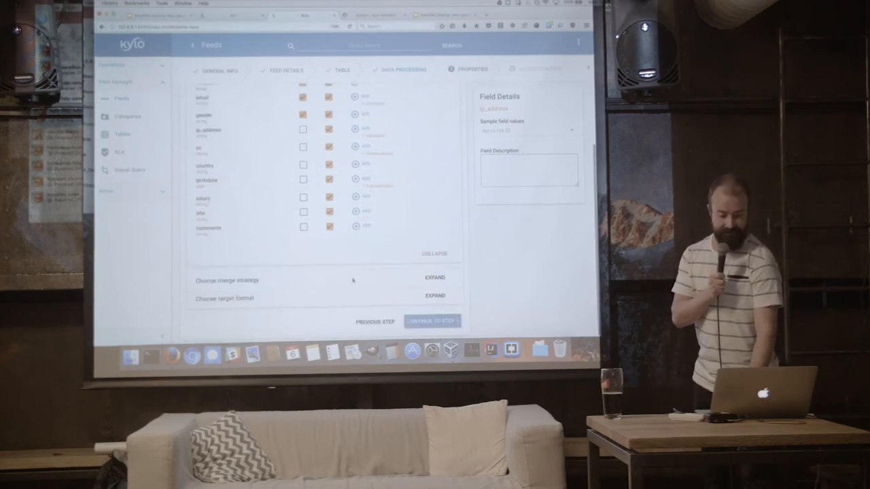
pyautogui.click(434, 277)
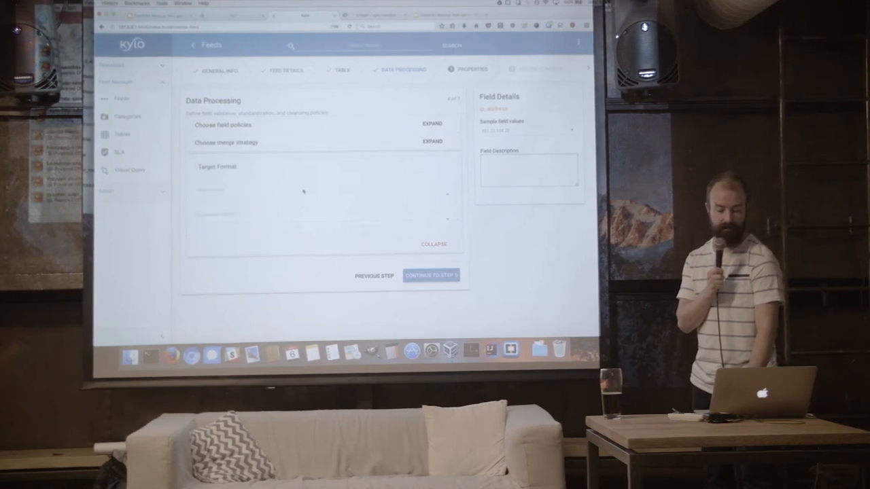
pyautogui.click(320, 197)
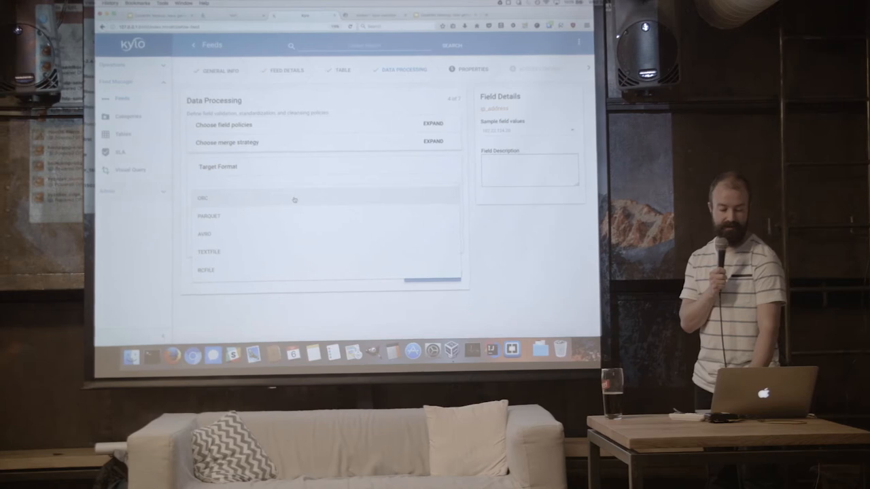
pyautogui.click(202, 198)
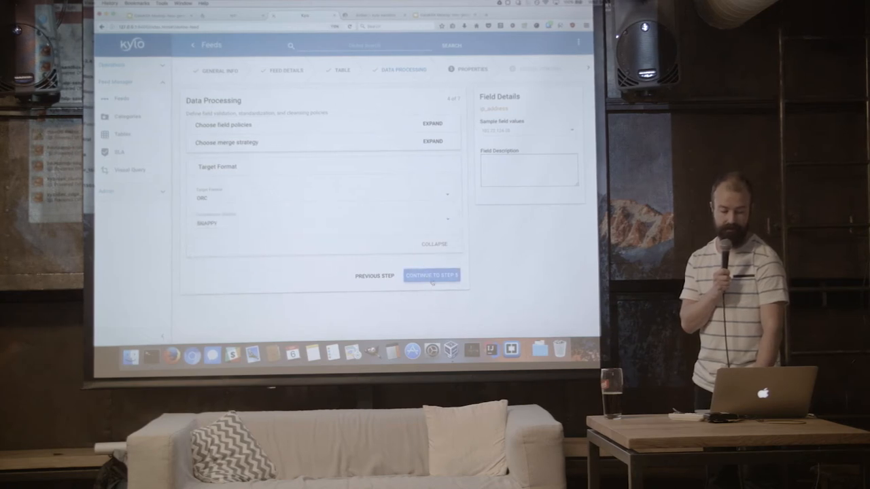
# Step: Advance to Business Properties, showing owner JOE and the webrecs tag
pyautogui.click(431, 275)
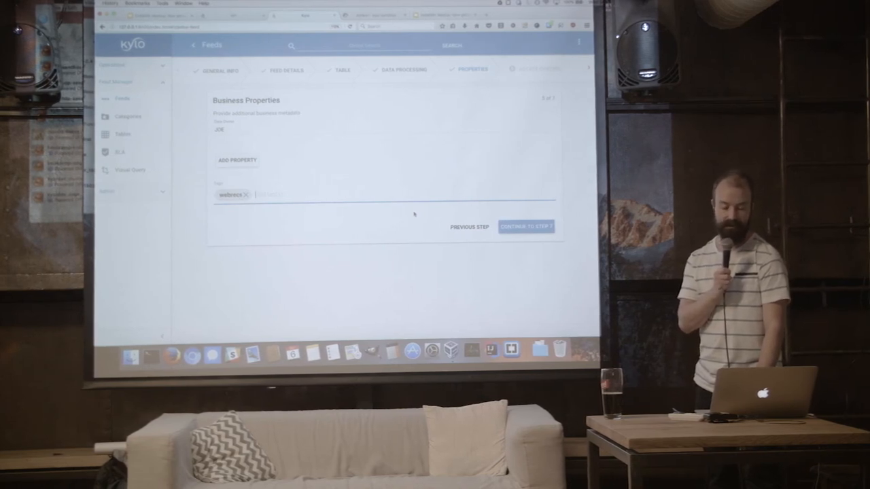
# Step: Set the feed timer to 5 seconds, enabled immediately, and create the feed
pyautogui.click(527, 227)
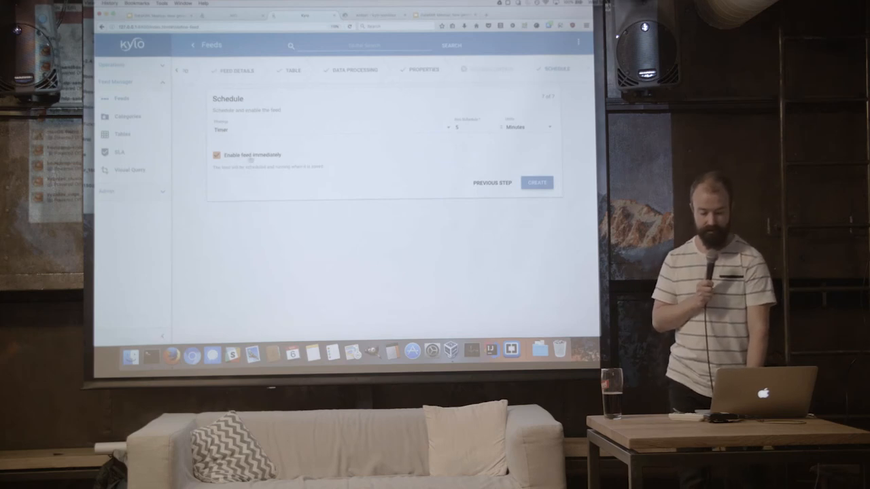
pyautogui.click(526, 127)
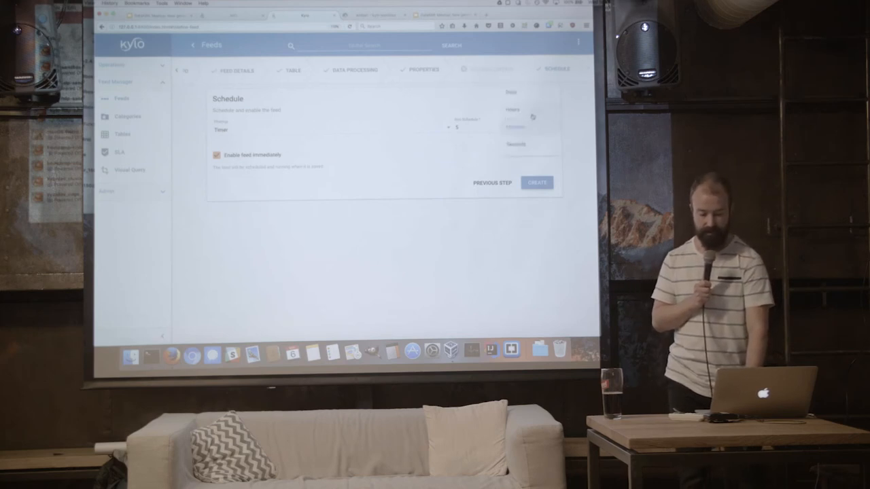
pyautogui.click(515, 144)
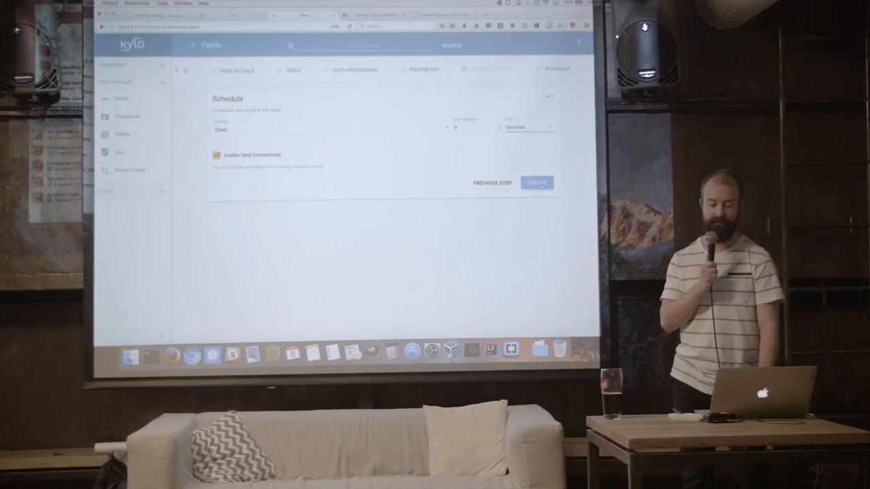
pyautogui.click(537, 183)
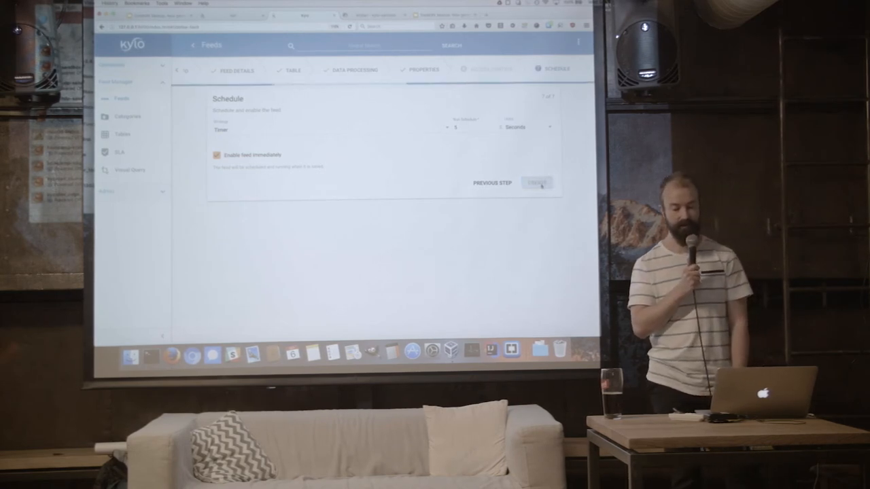
# Step: Open the User registrations feed details and scroll through its schema and policies
pyautogui.click(537, 184)
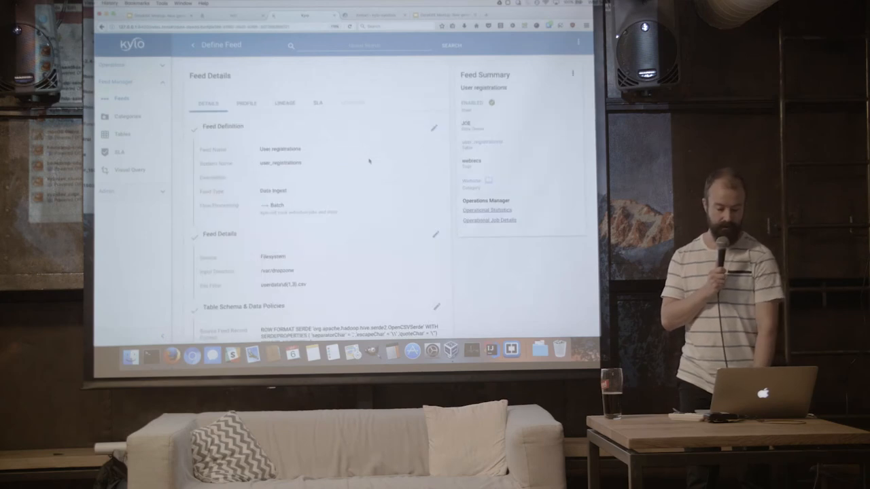
pyautogui.scroll(-3)
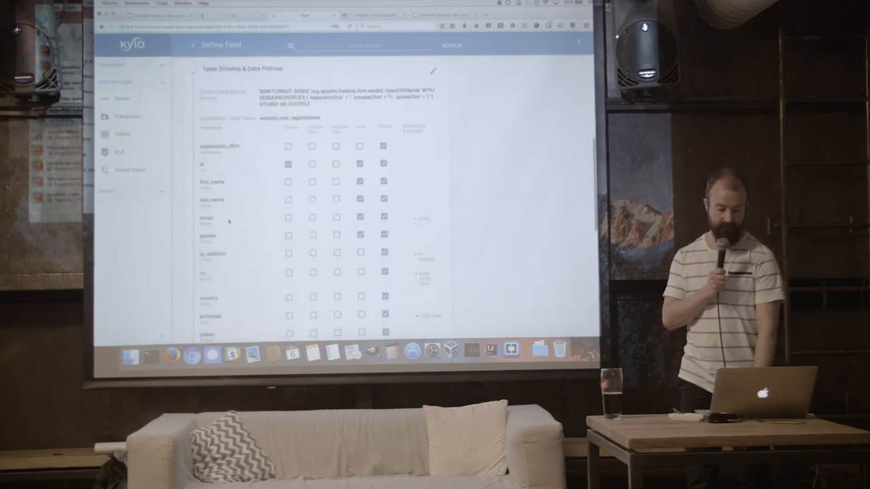
pyautogui.scroll(3)
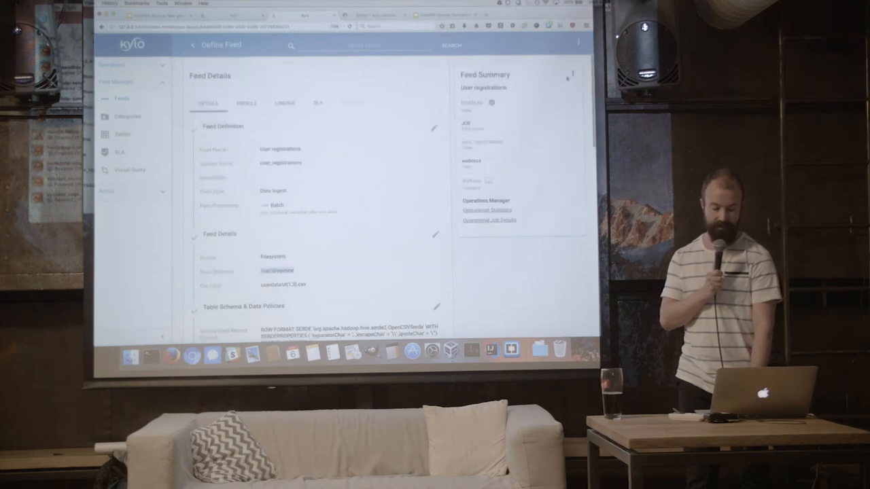
# Step: Upload userdata2.csv to the User registrations feed, then view the operations dashboard
pyautogui.click(572, 72)
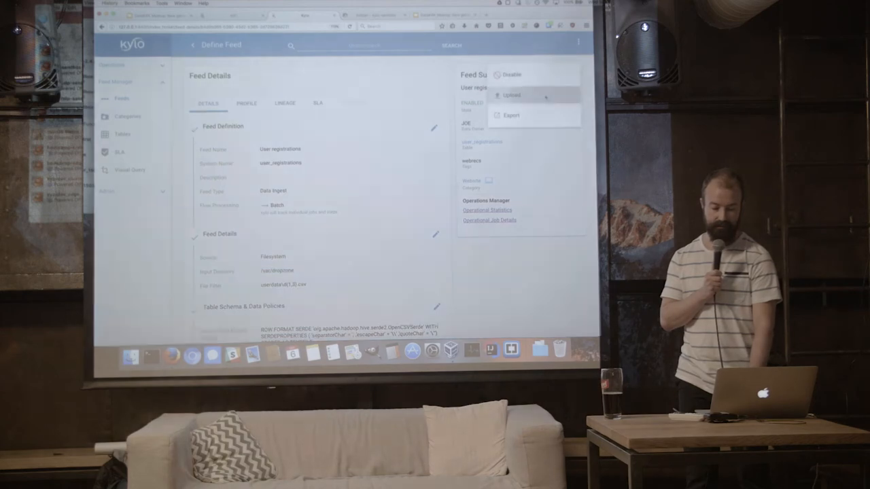
pyautogui.click(511, 95)
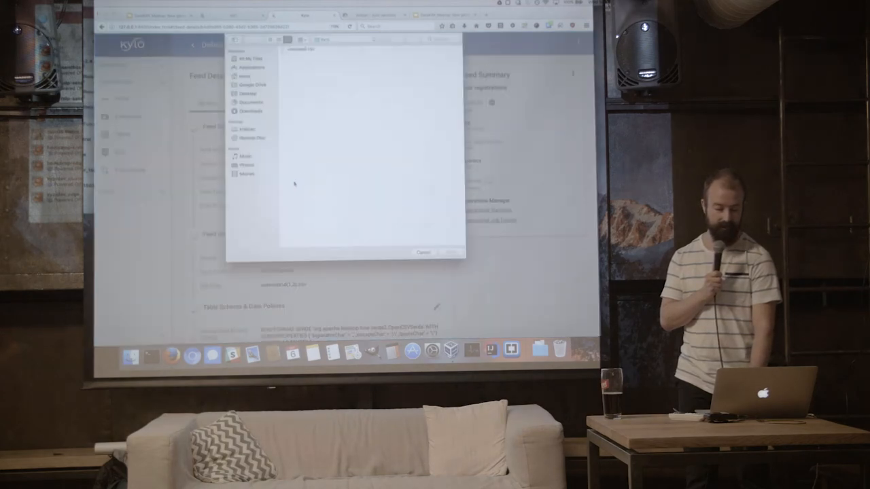
pyautogui.click(313, 48)
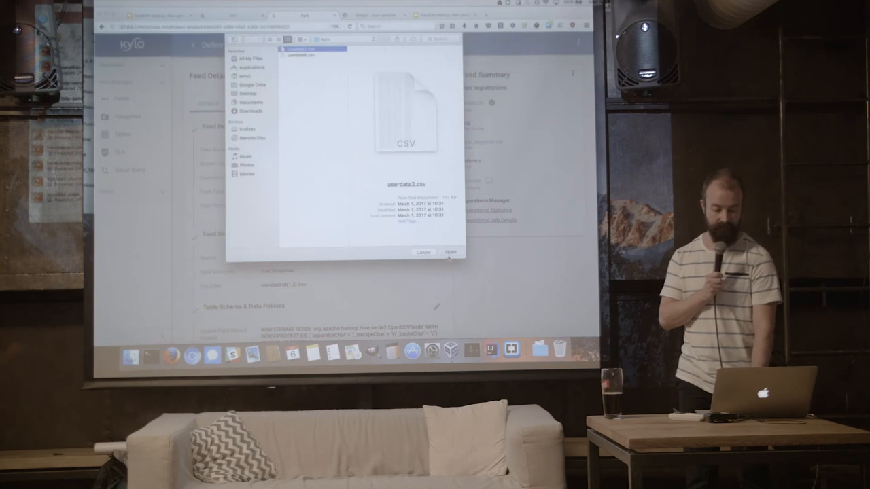
pyautogui.click(450, 252)
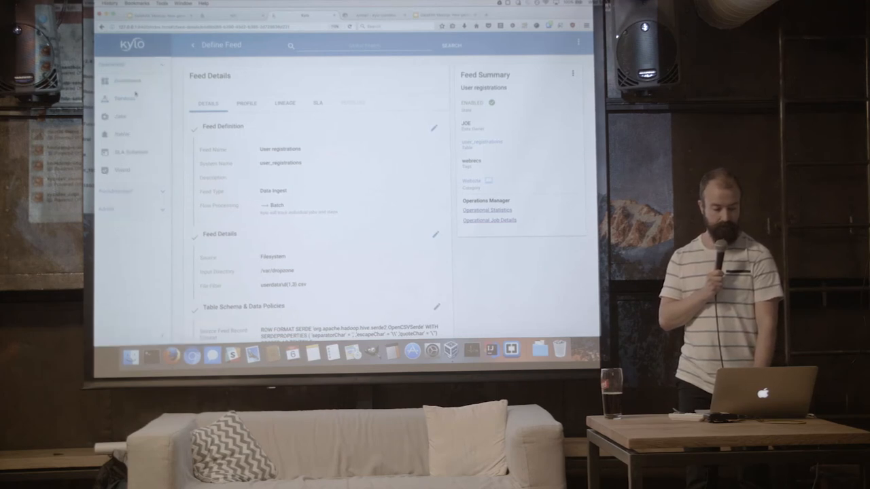
pyautogui.click(125, 80)
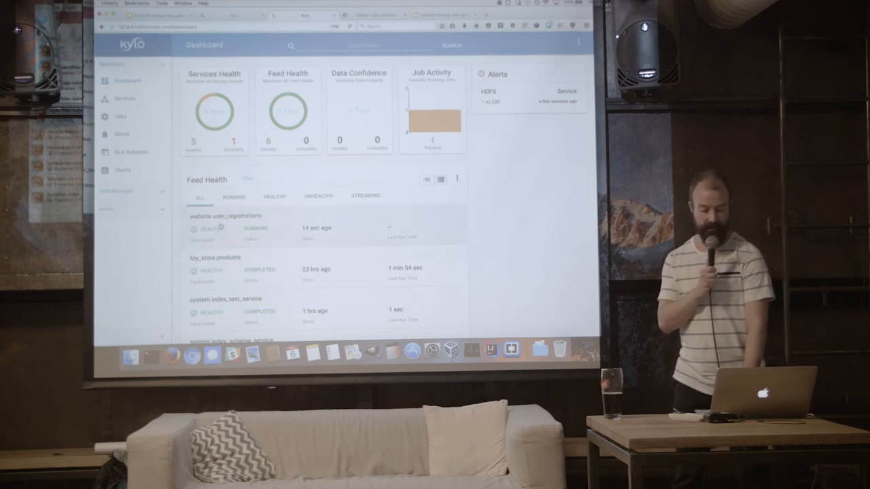
# Step: Open the user_registrations feed health, then its running job's execution details
pyautogui.click(222, 216)
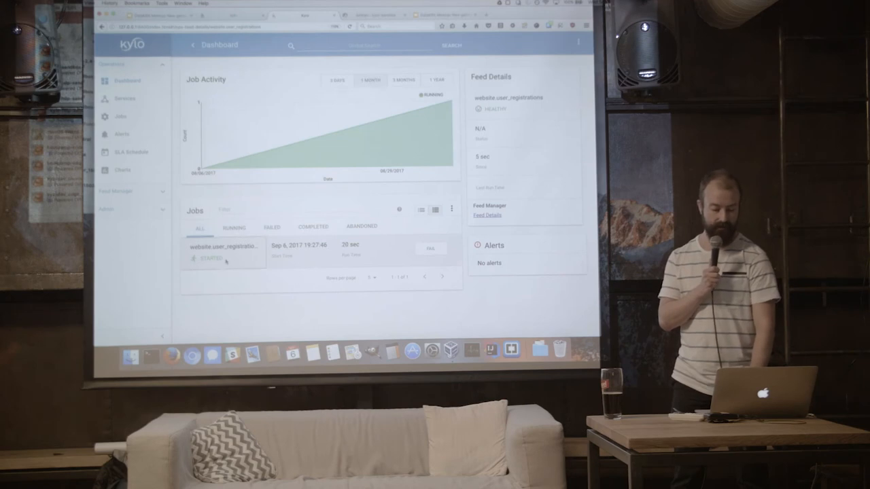
pyautogui.click(487, 216)
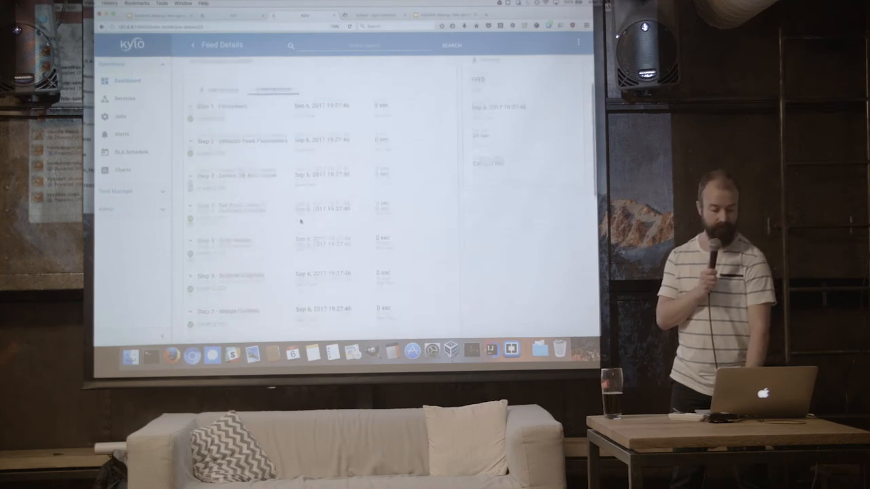
# Step: Expand Step 1 - Filesystem parameters and scroll down to completed steps 9-16
pyautogui.scroll(-3)
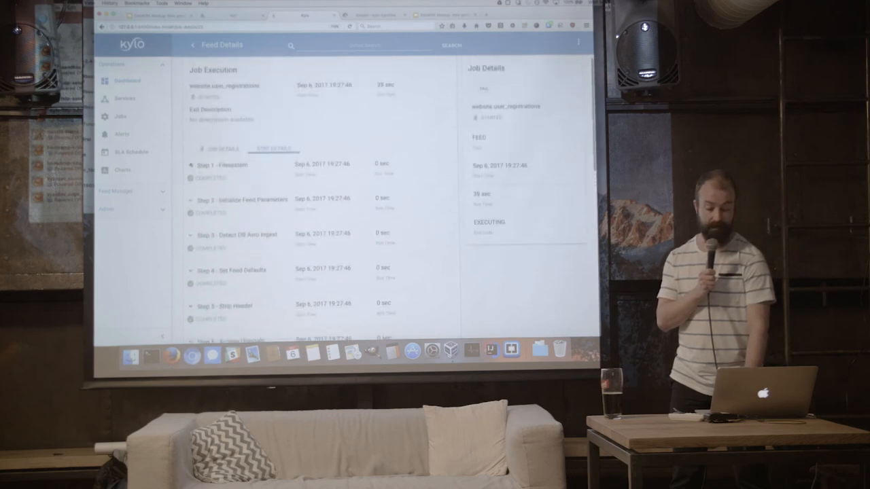
pyautogui.click(231, 165)
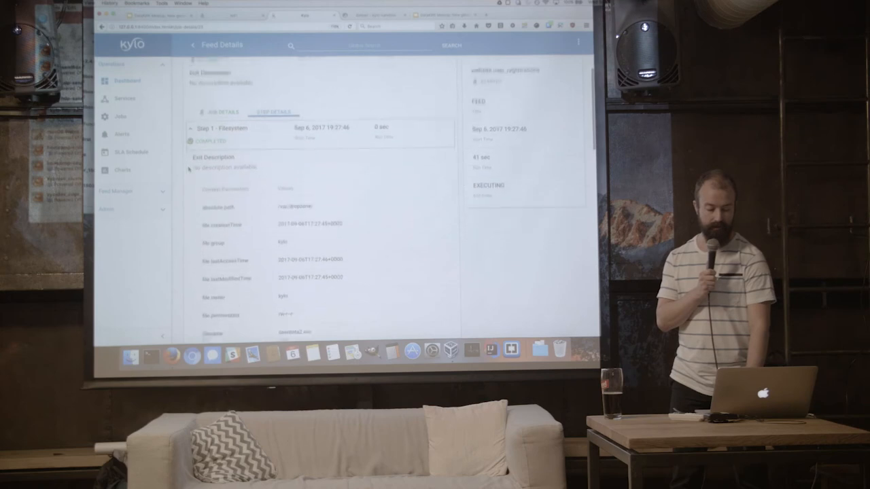
pyautogui.scroll(-3)
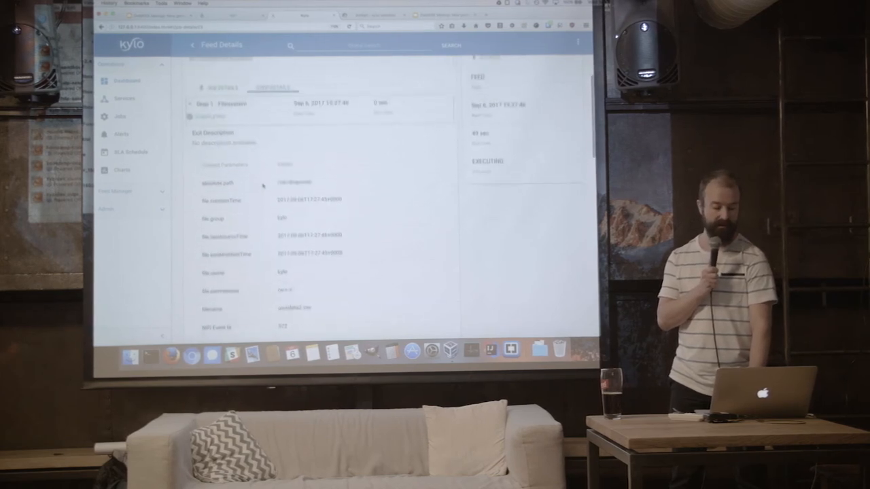
pyautogui.scroll(-3)
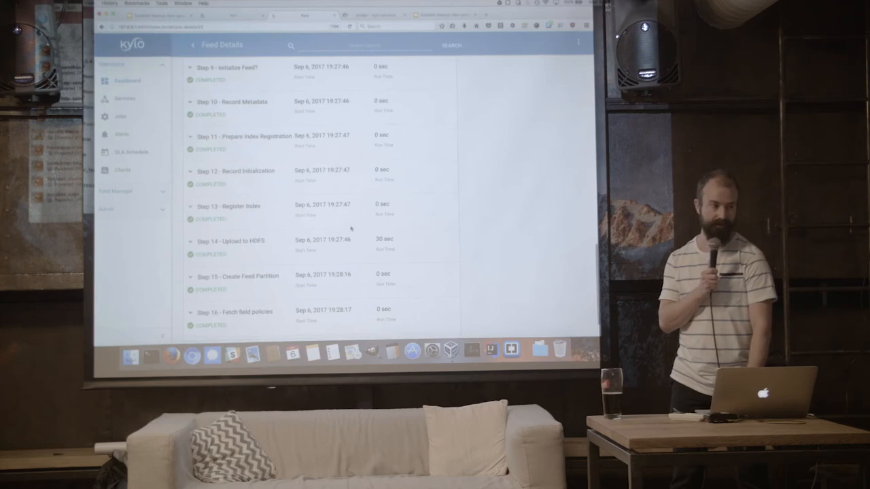
pyautogui.scroll(-3)
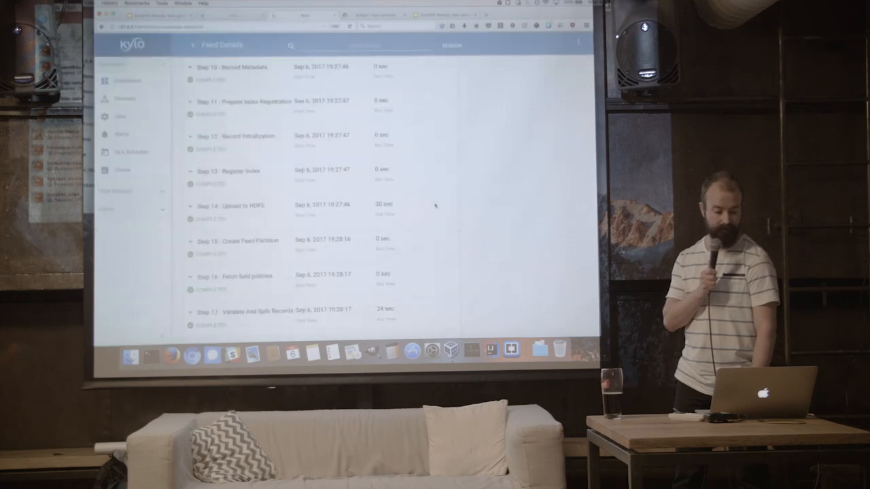
pyautogui.scroll(-3)
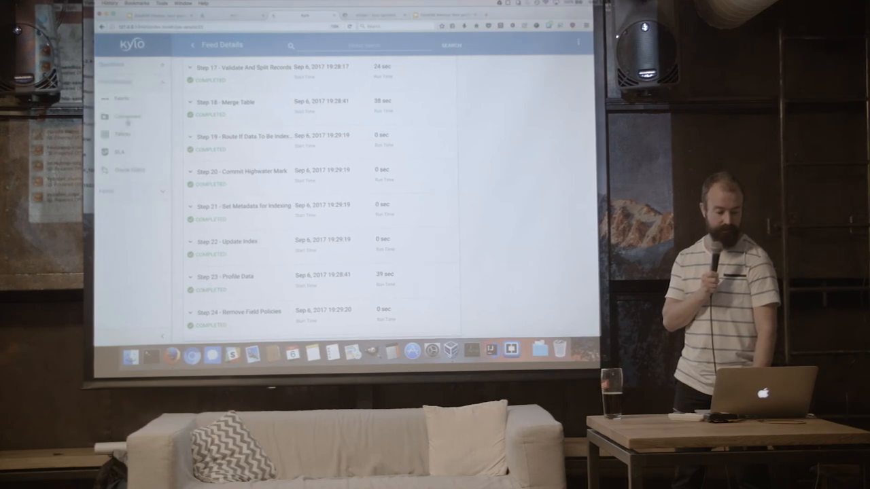
# Step: Open the User registrations feed's Profile tab and view the latest run's full profile
pyautogui.click(193, 45)
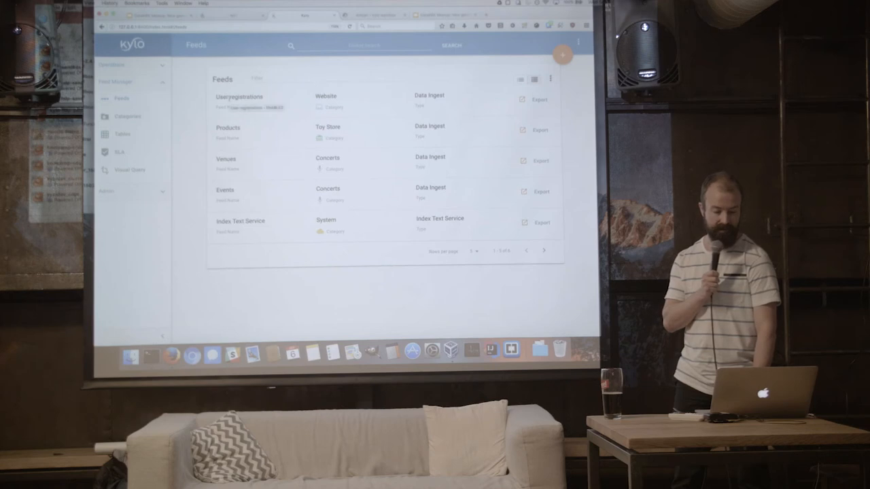
pyautogui.click(239, 96)
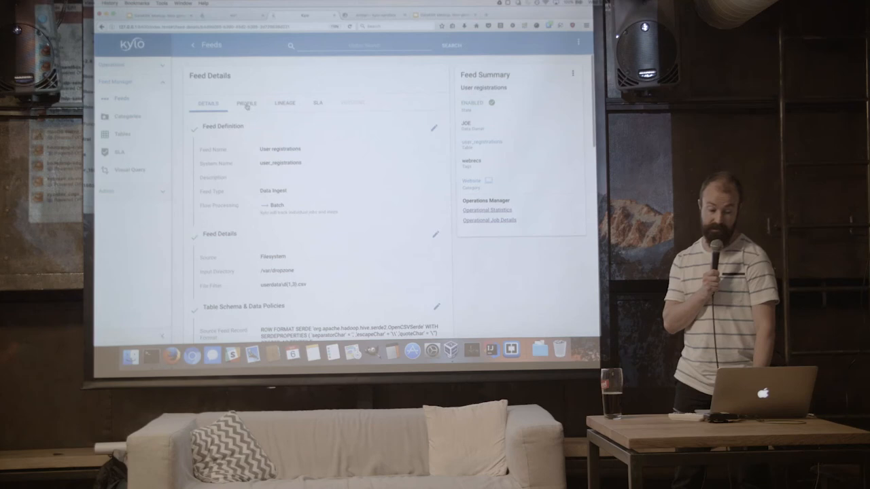
pyautogui.click(246, 103)
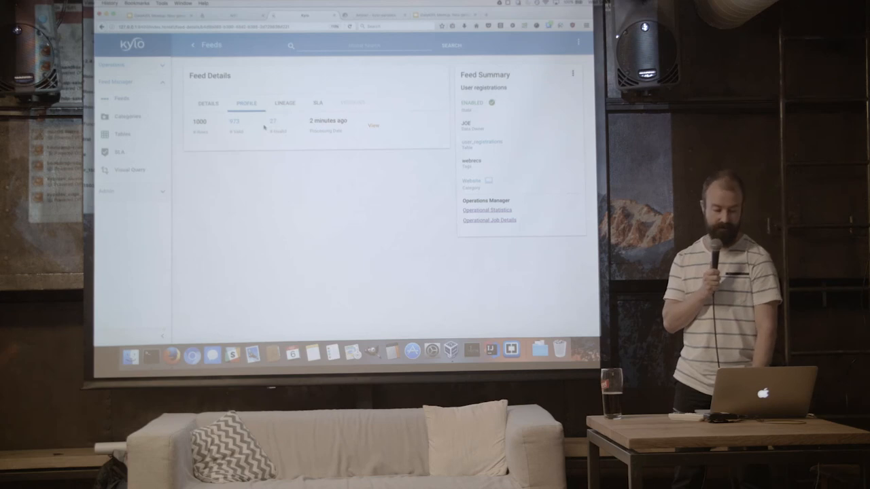
pyautogui.click(373, 126)
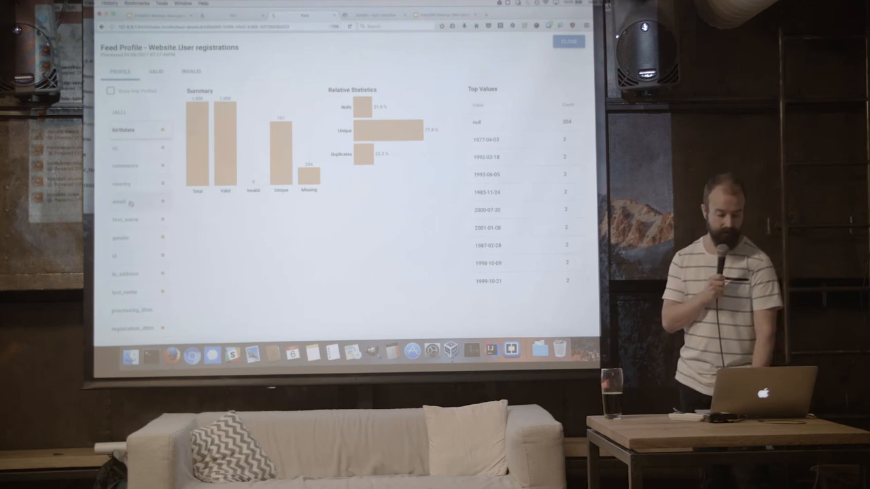
# Step: Select the country column to see China (167) and Indonesia (83) as top values
pyautogui.click(121, 184)
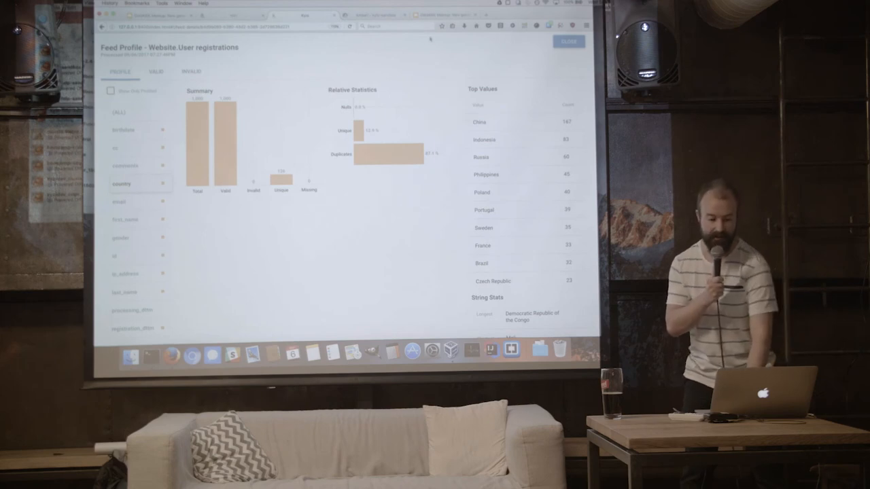
pyautogui.click(569, 41)
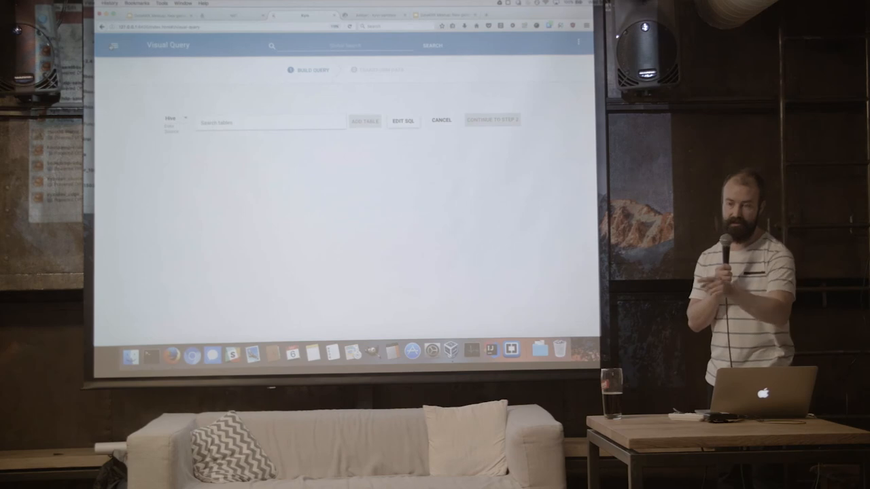
# Step: Cancel the empty Visual Query and bring up the feed template selection page
pyautogui.click(114, 45)
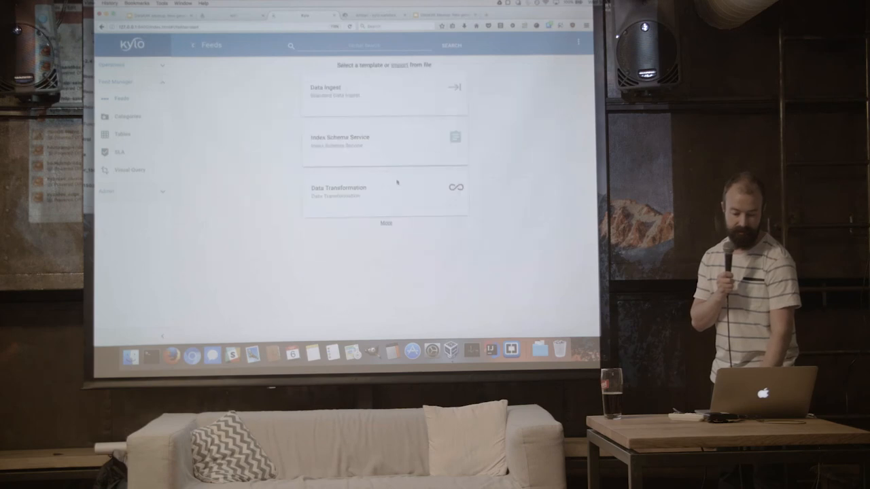
pyautogui.click(386, 222)
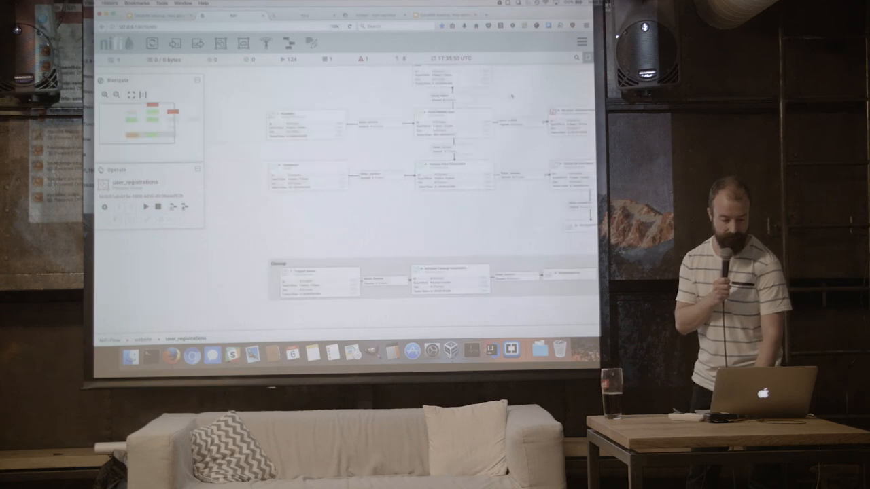
# Step: Check GetFile's timer-driven 5 sec schedule, then filter the Add Processor dialog by 'ftp'
pyautogui.rightClick(306, 169)
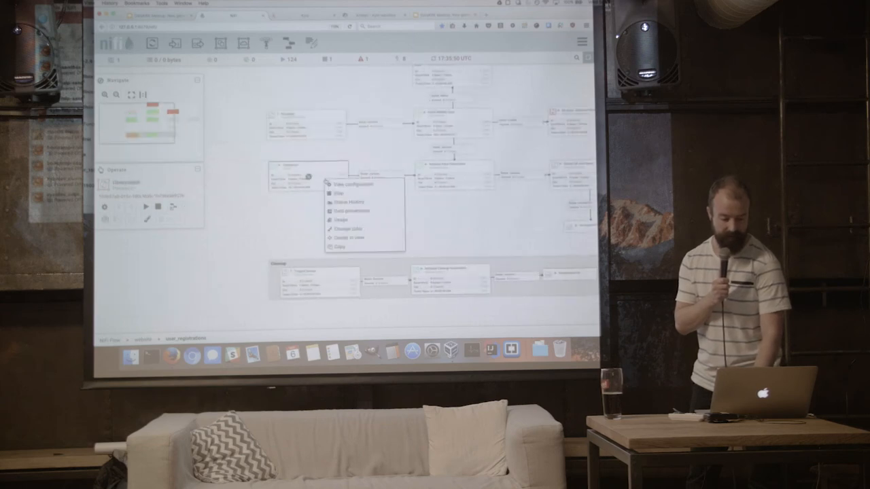
pyautogui.click(353, 184)
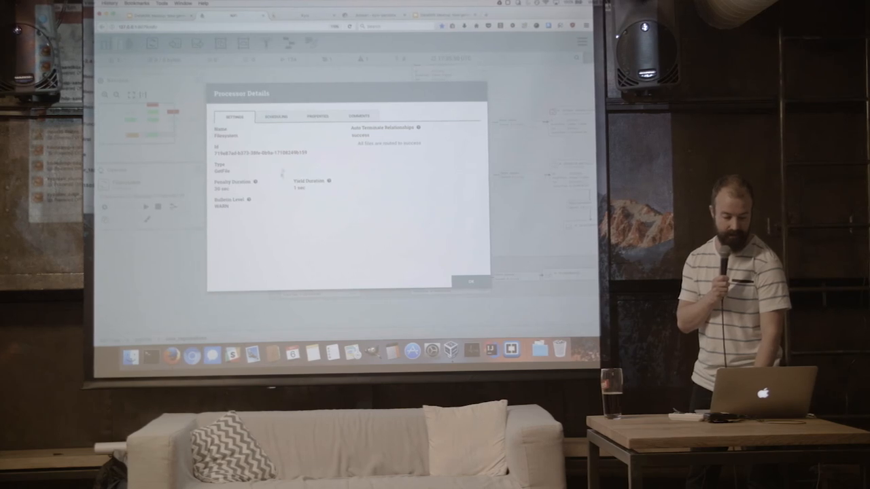
pyautogui.click(275, 116)
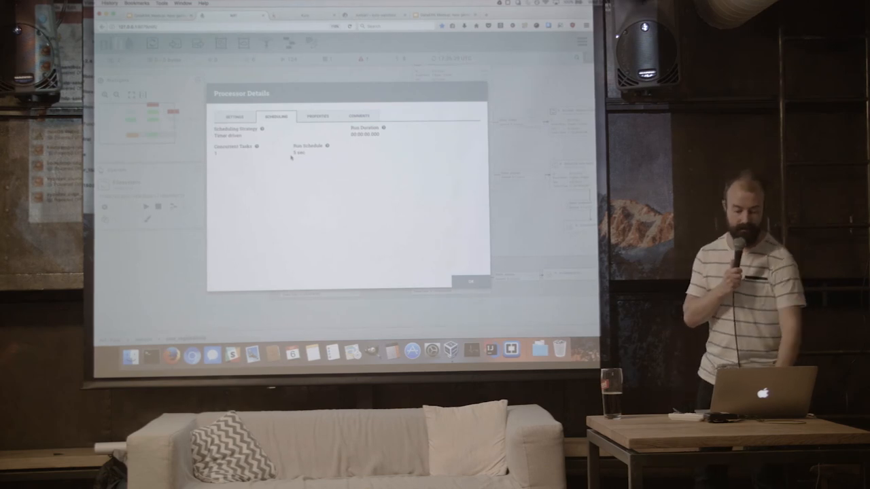
pyautogui.click(470, 282)
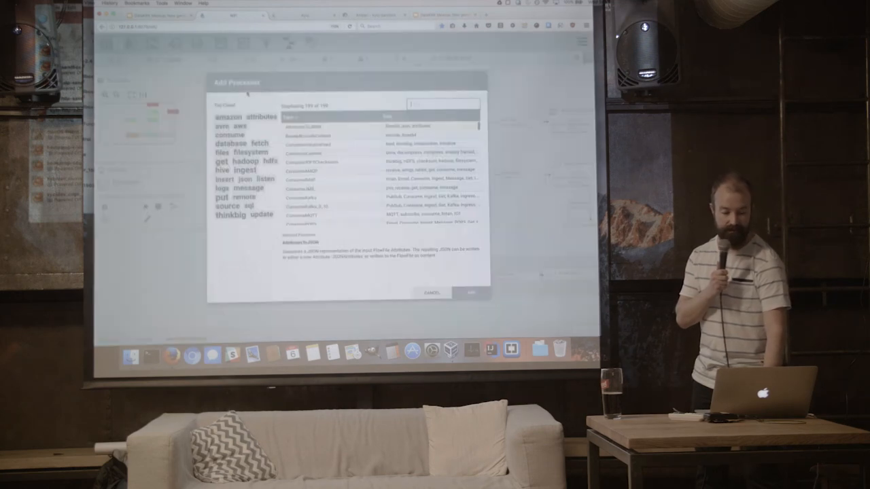
pyautogui.write('ftp')
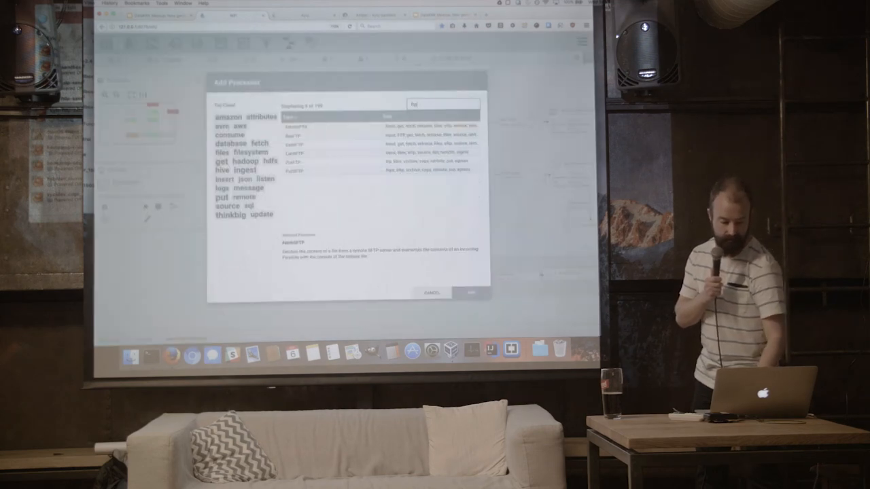